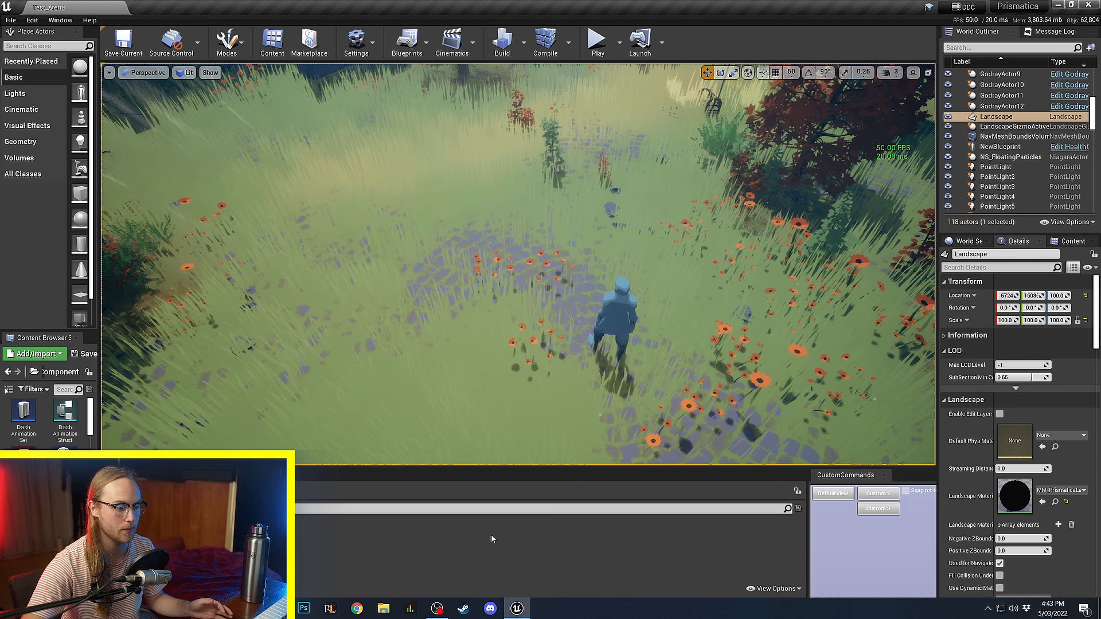
Bring up the Content Browser's new-asset menu to reach the FX > Niagara Emitter option.
{"action": "left_click", "coordinate": [31, 353]}
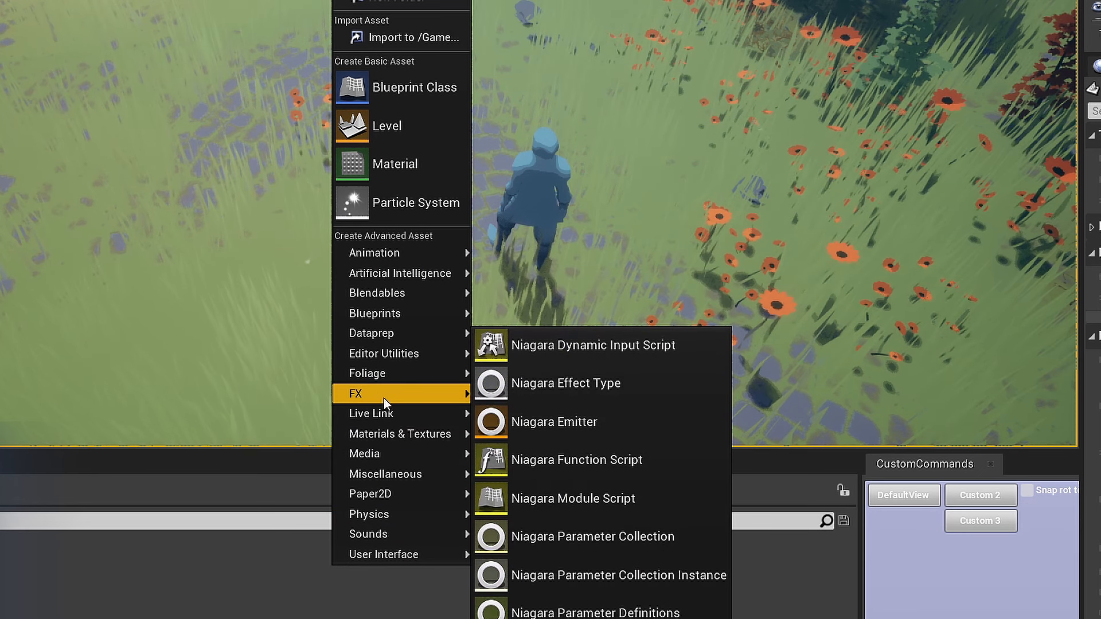
{"action": "mouse_move", "coordinate": [592, 422]}
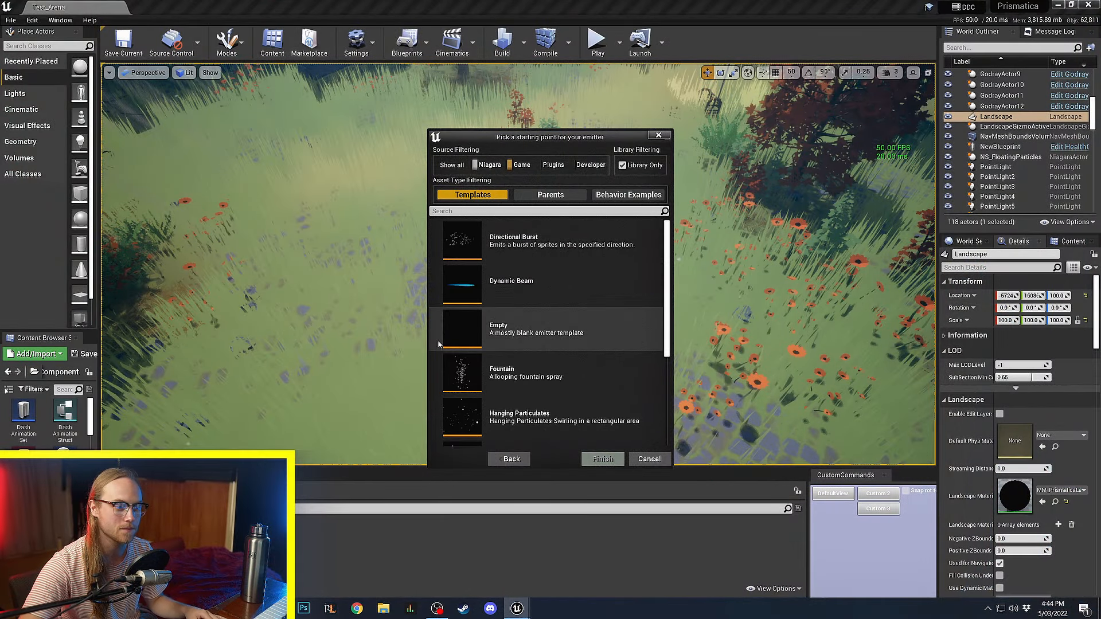
{"action": "mouse_move", "coordinate": [522, 282]}
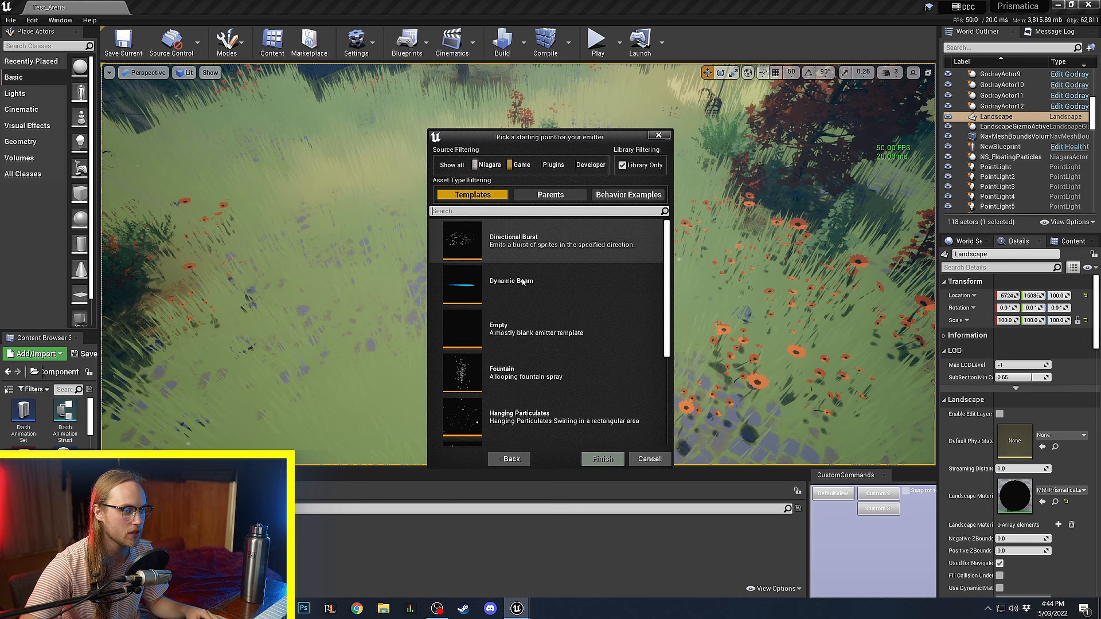
Create TutorialEmitter from the Empty template and finish the wizard.
{"action": "left_click", "coordinate": [545, 329]}
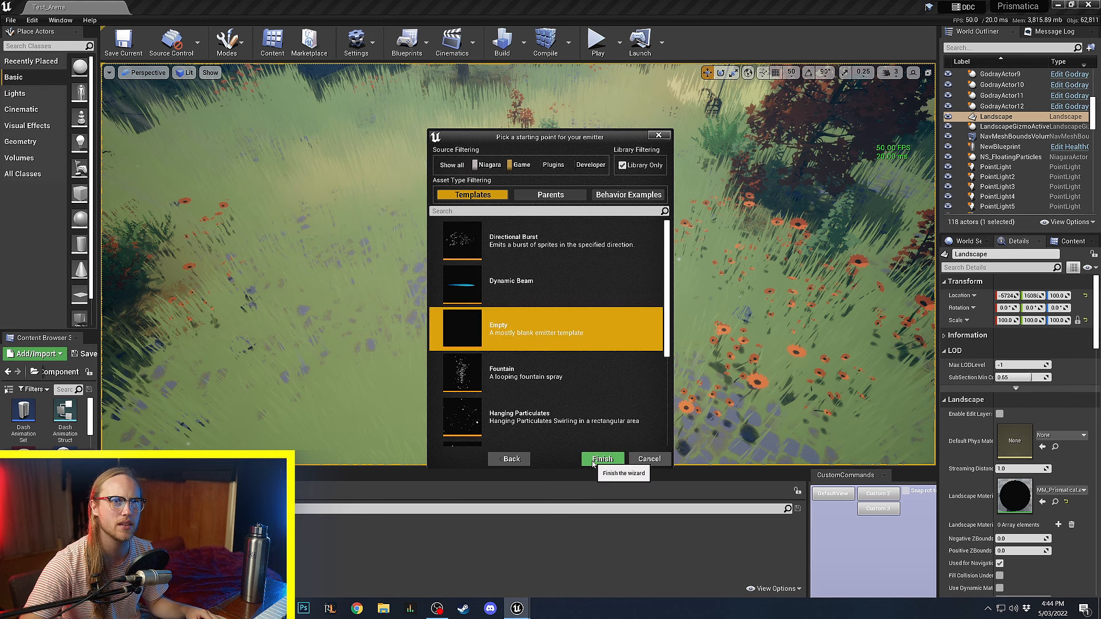
{"action": "left_click", "coordinate": [601, 459]}
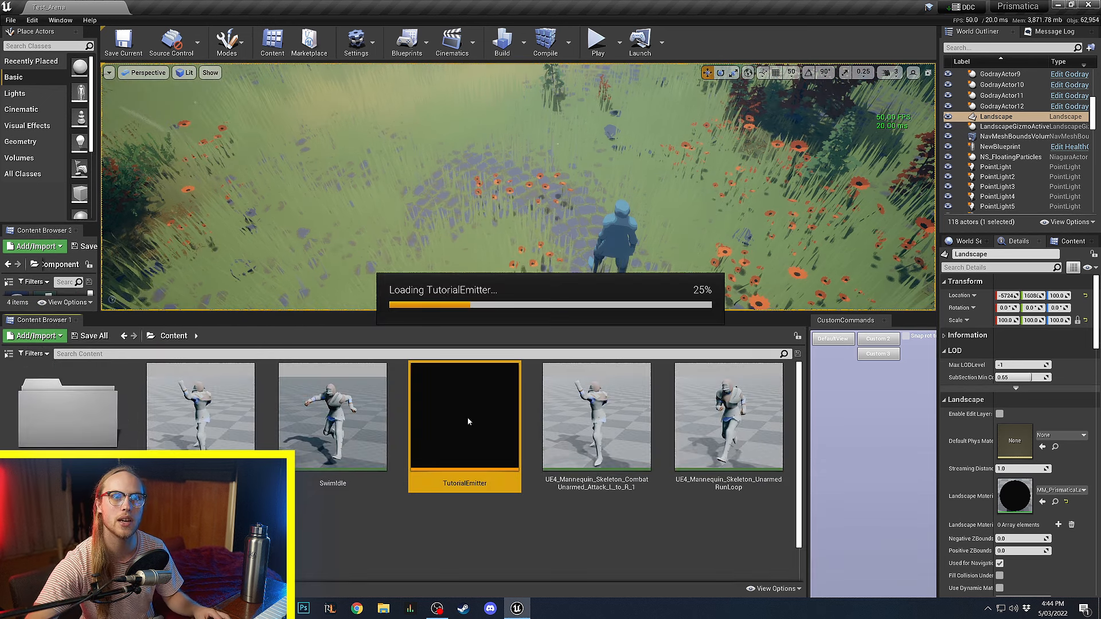
Load TutorialEmitter in the emitter editor and show the Initialize Particle module's settings.
{"action": "double_click", "coordinate": [464, 416]}
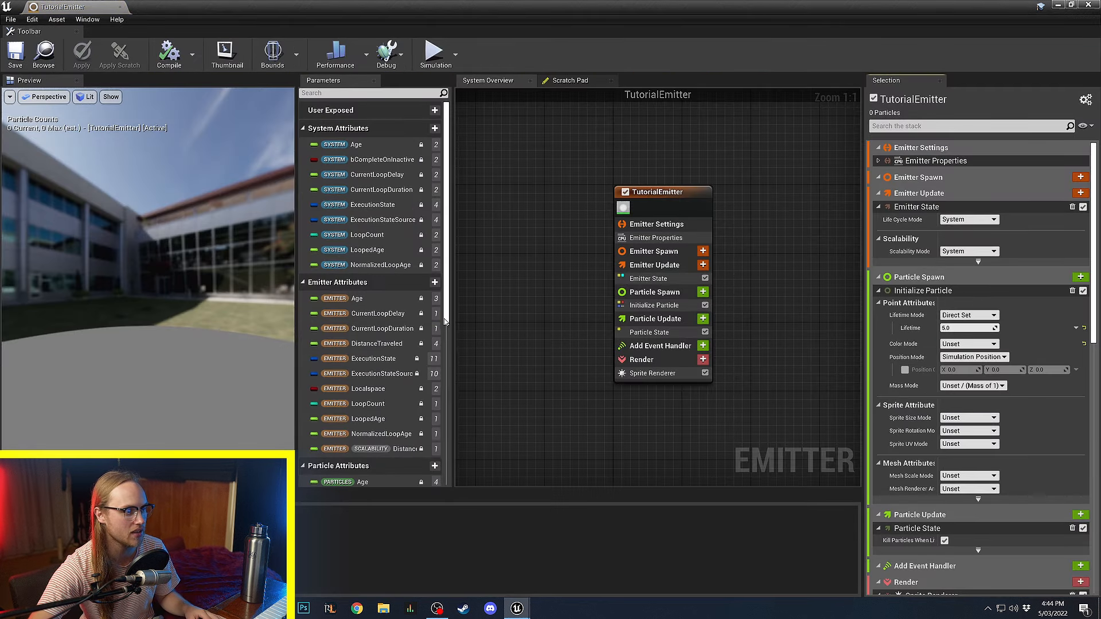
{"action": "mouse_move", "coordinate": [691, 291]}
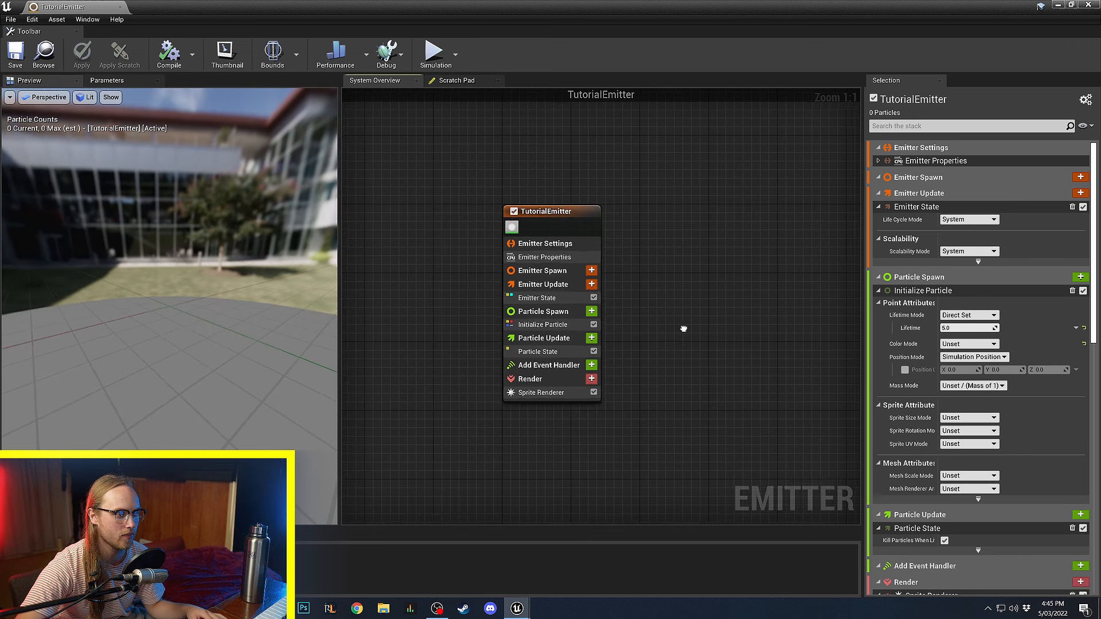
{"action": "scroll", "scroll_direction": "up", "scroll_amount": 3}
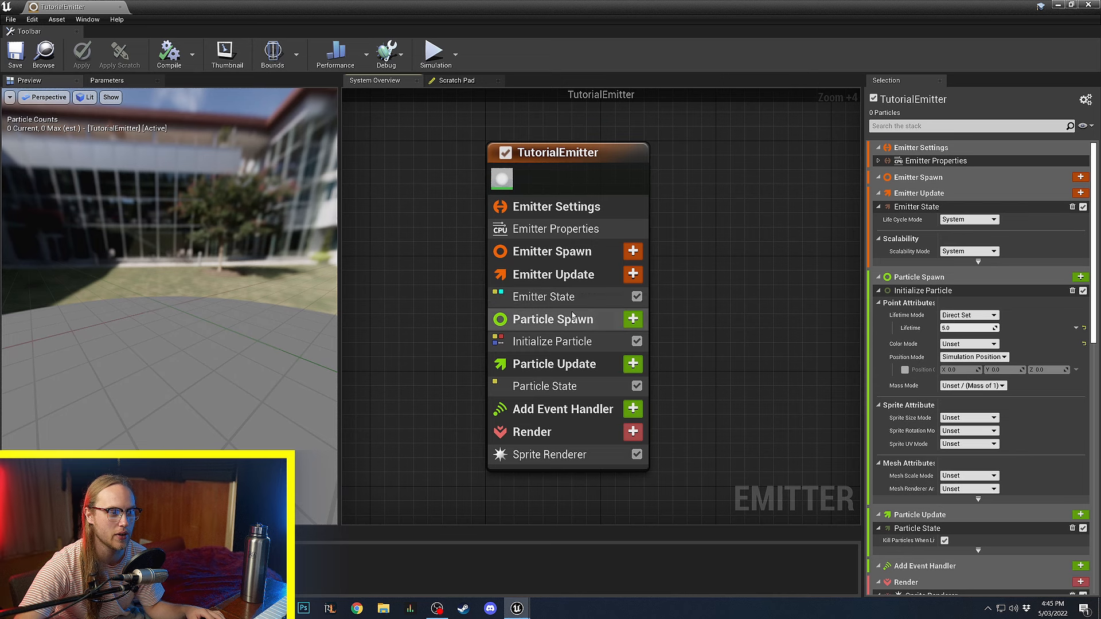
{"action": "left_click", "coordinate": [552, 341]}
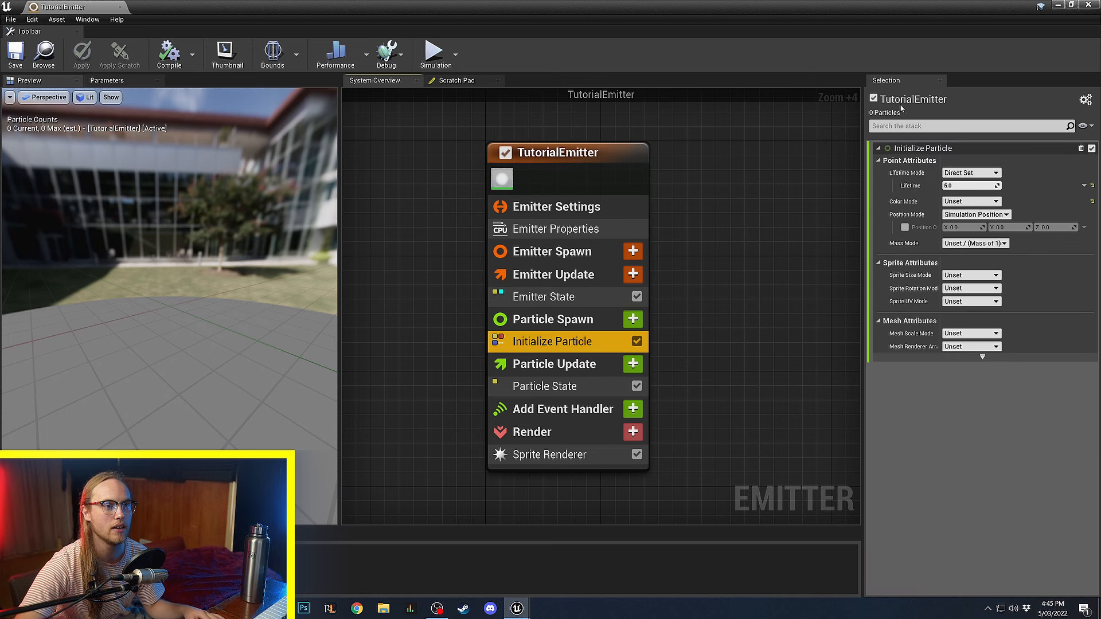
{"action": "mouse_move", "coordinate": [549, 363]}
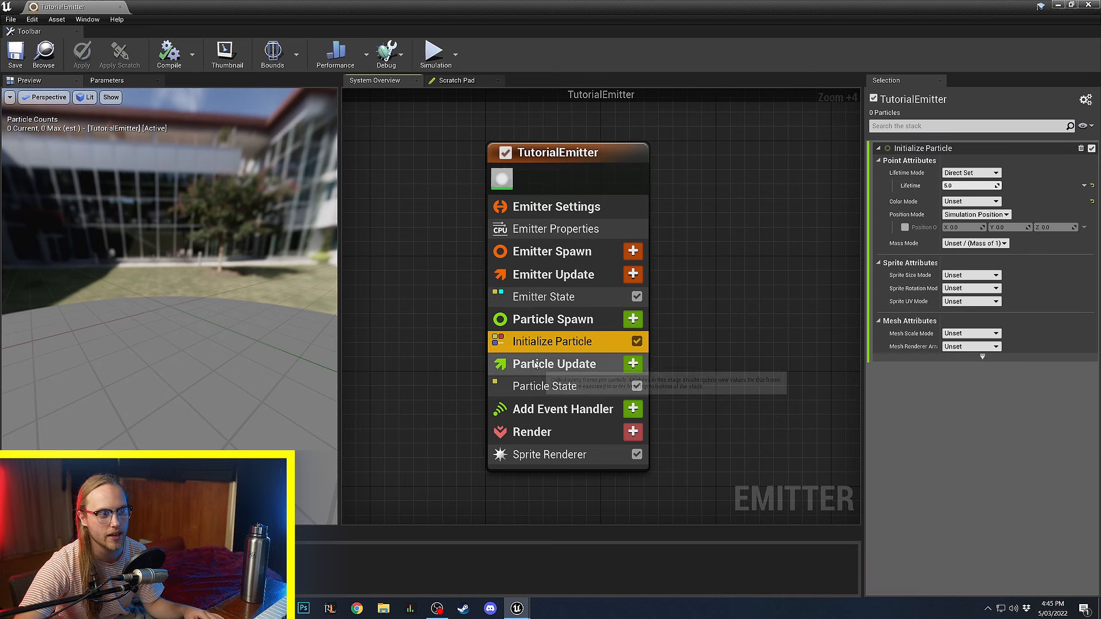
{"action": "mouse_move", "coordinate": [856, 201]}
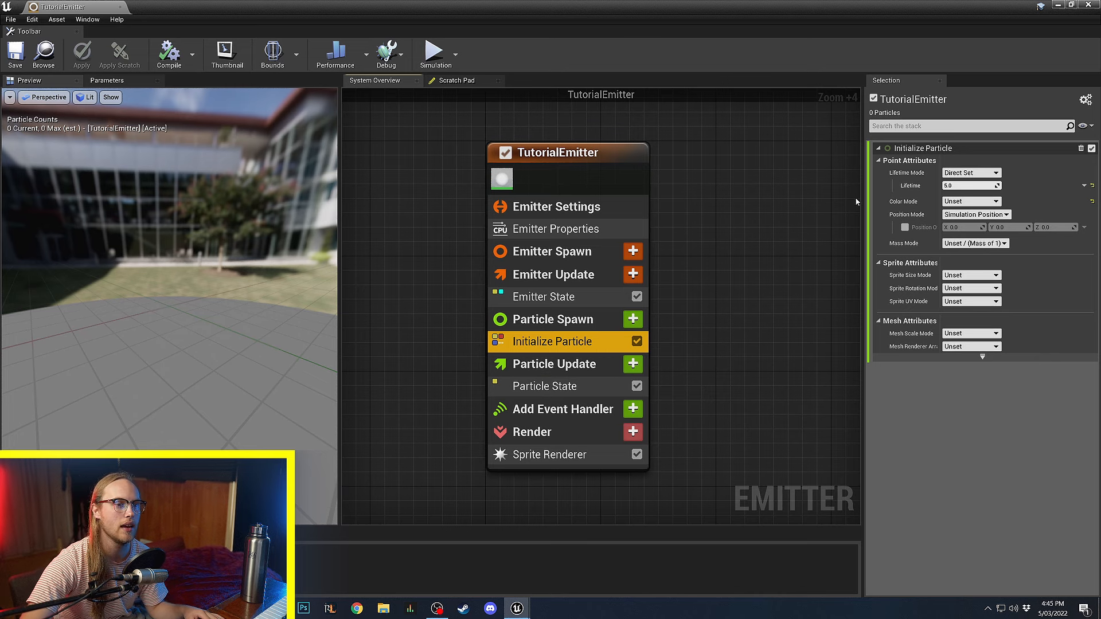
{"action": "mouse_move", "coordinate": [836, 228]}
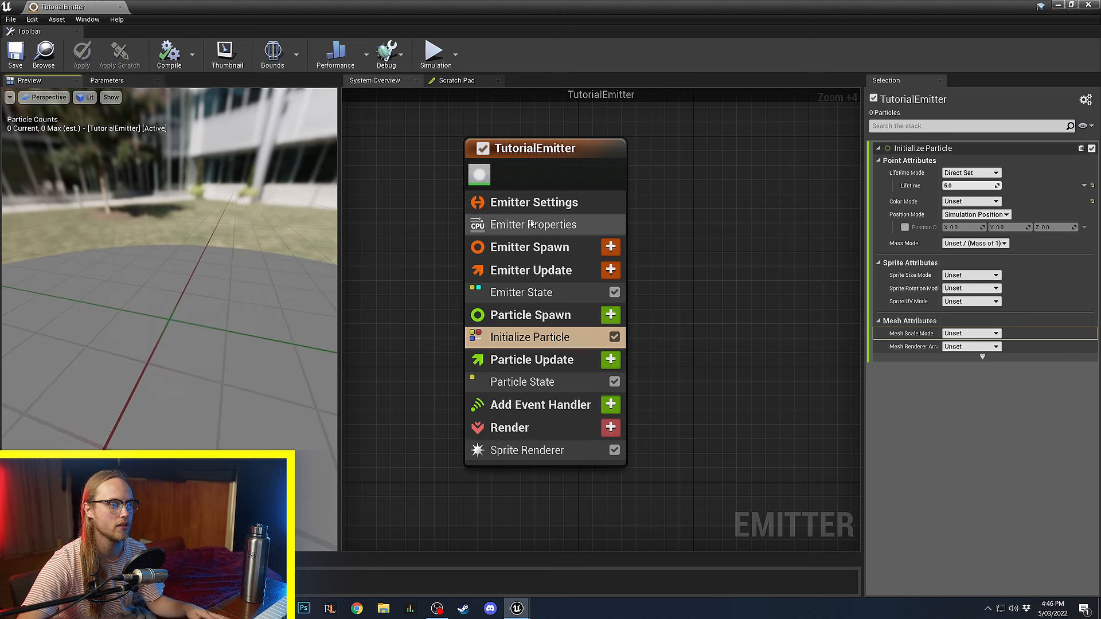
{"action": "mouse_move", "coordinate": [276, 314]}
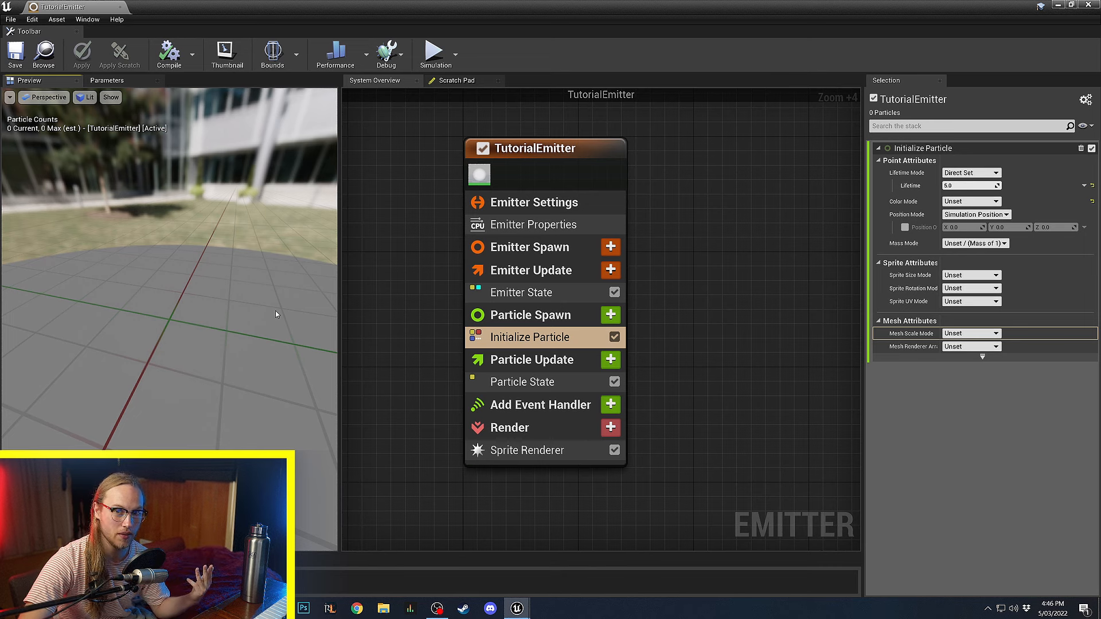
{"action": "mouse_move", "coordinate": [266, 328]}
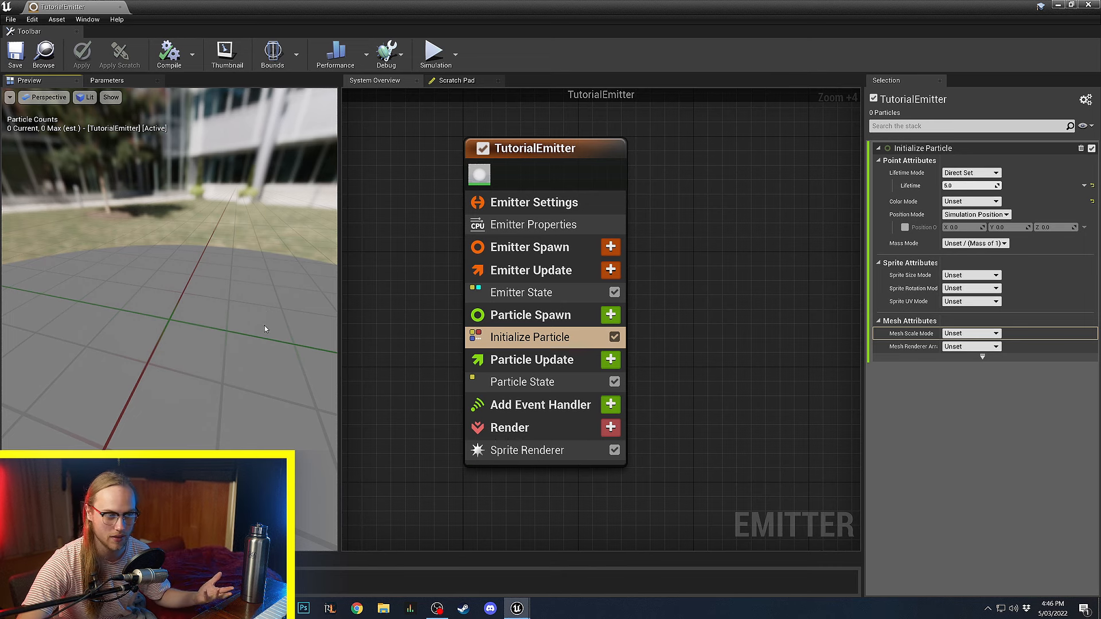
{"action": "mouse_move", "coordinate": [610, 270]}
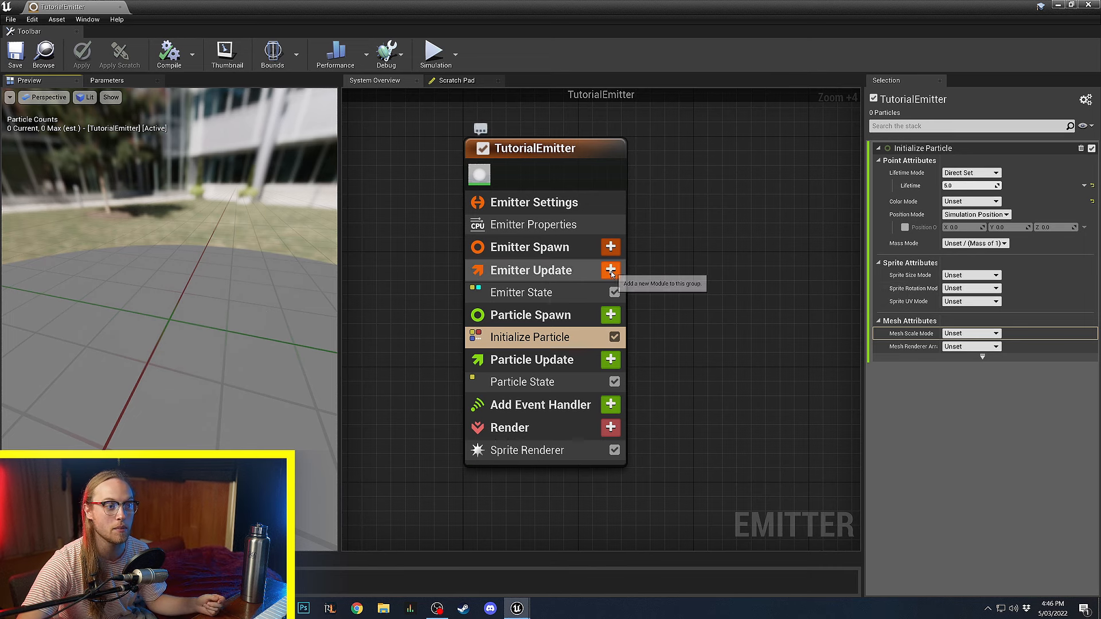
Add a Spawn Rate module to Emitter Update so glowing particles spawn continuously.
{"action": "left_click", "coordinate": [610, 269]}
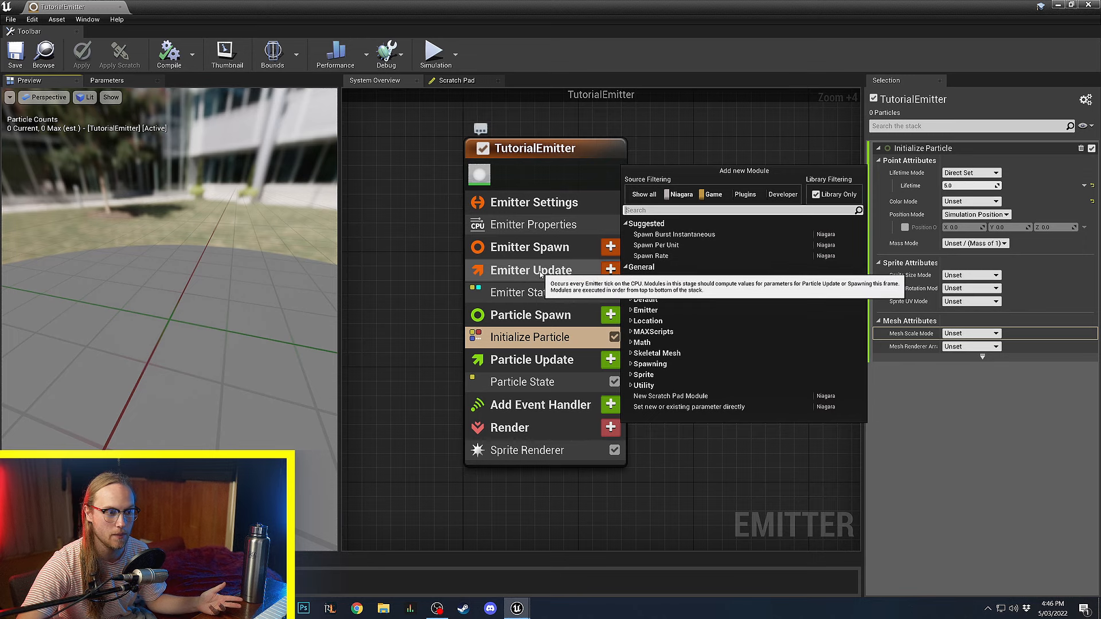
{"action": "mouse_move", "coordinate": [650, 256]}
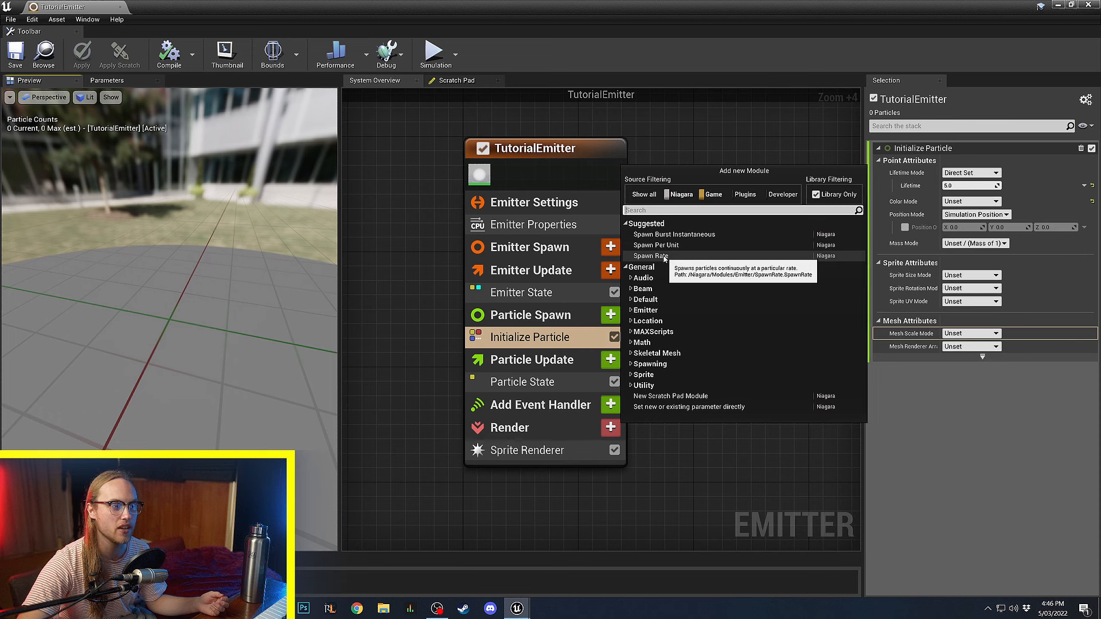
{"action": "left_click", "coordinate": [649, 256]}
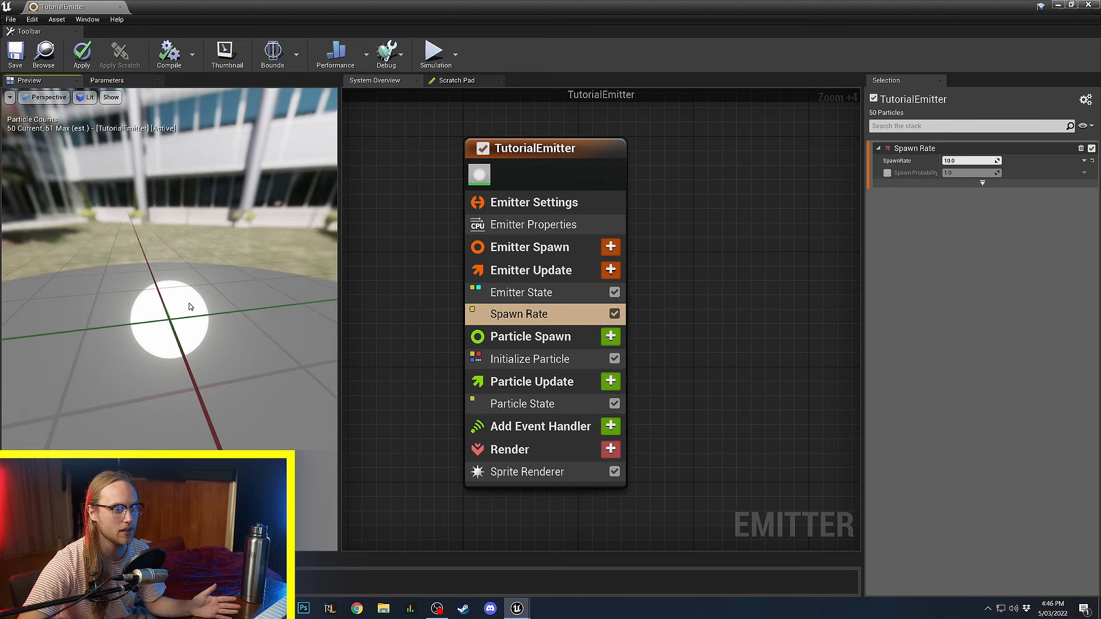
{"action": "left_click", "coordinate": [531, 359]}
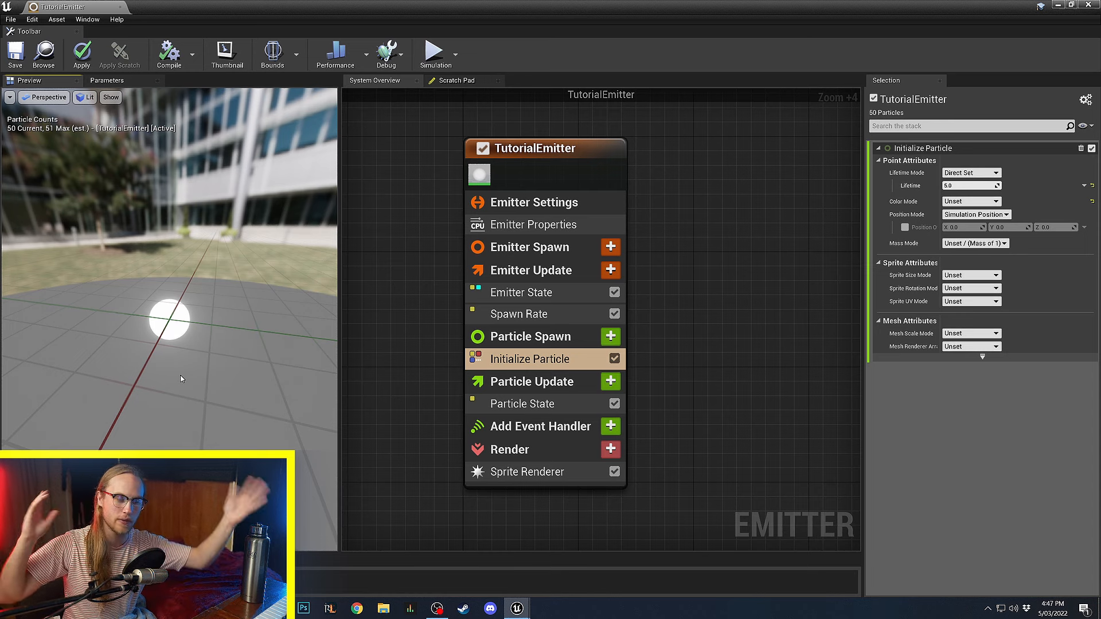
{"action": "mouse_move", "coordinate": [404, 382]}
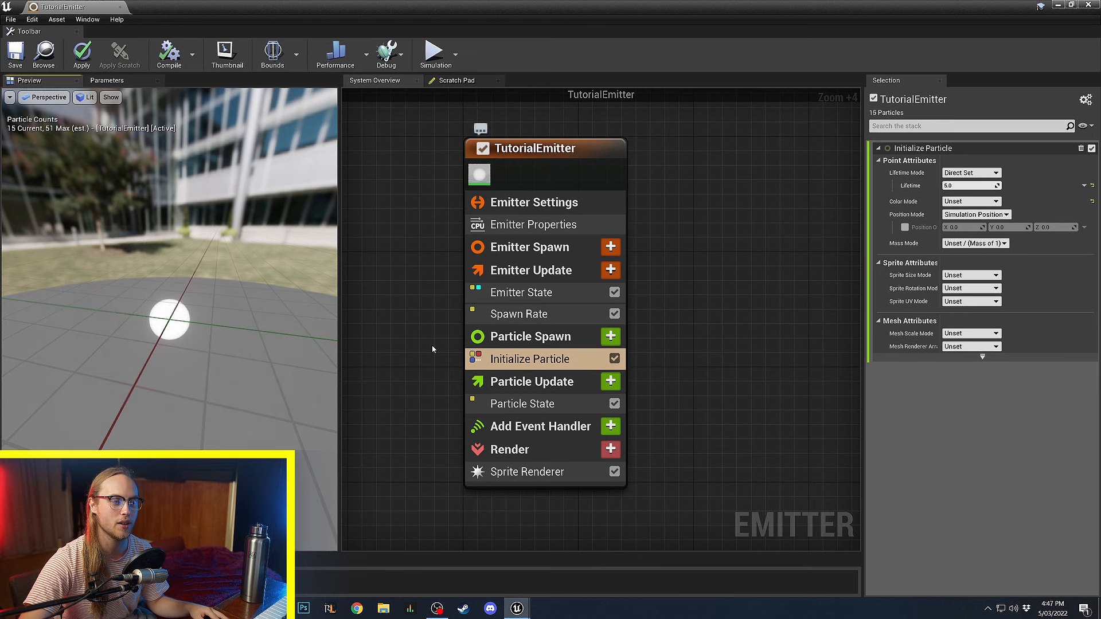
Add Add Velocity to Particle Spawn and fix its missing Apply Initial Forces dependency.
{"action": "left_click", "coordinate": [609, 336]}
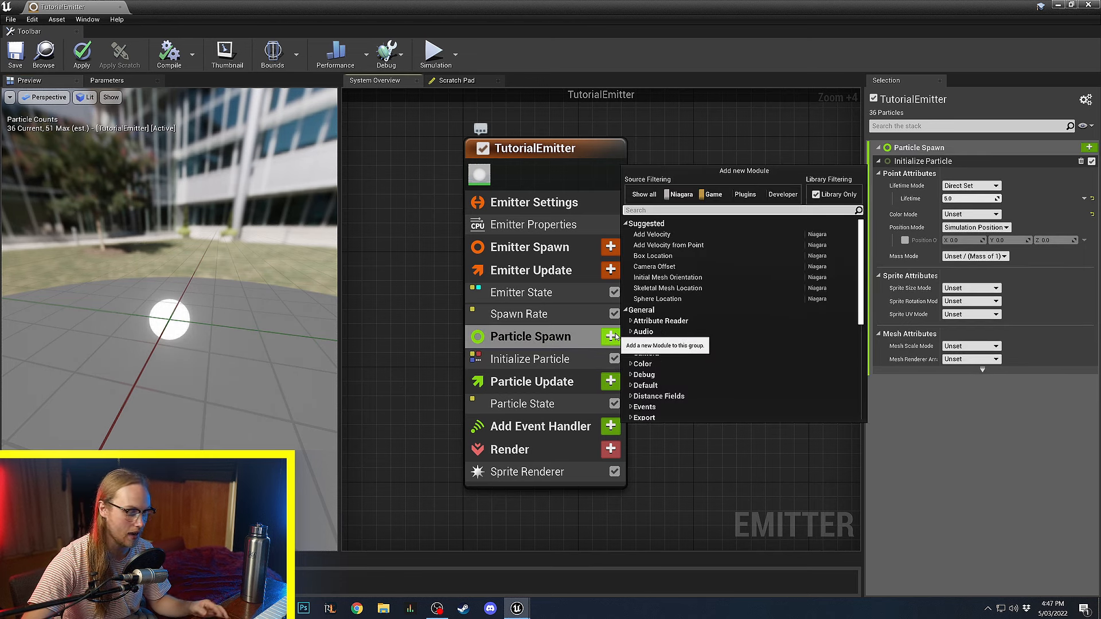
{"action": "left_click", "coordinate": [652, 234]}
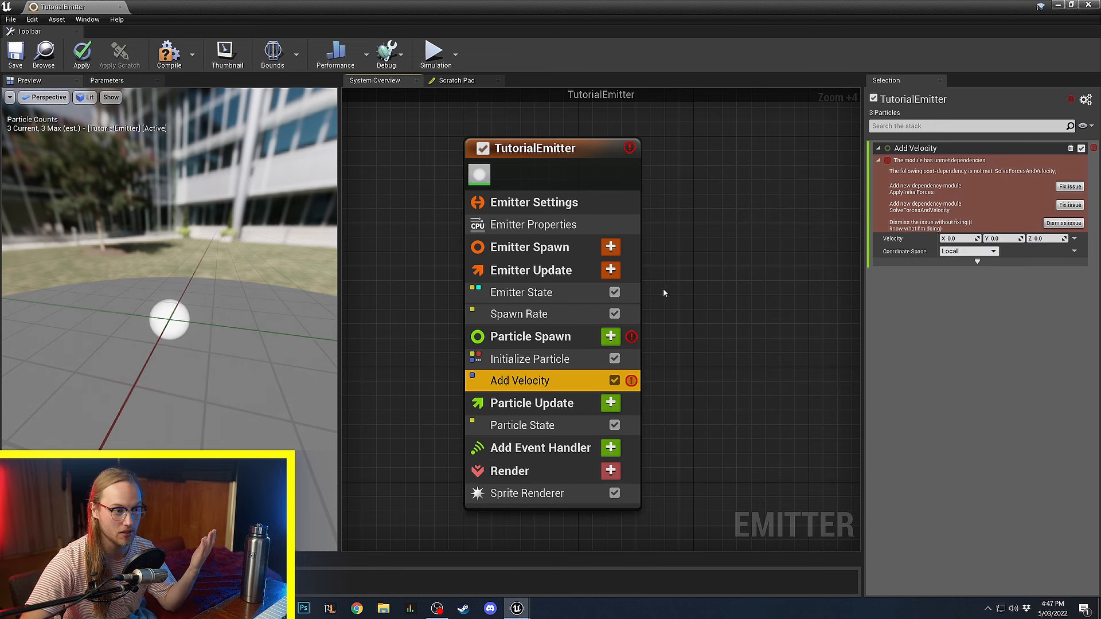
{"action": "mouse_move", "coordinate": [631, 381]}
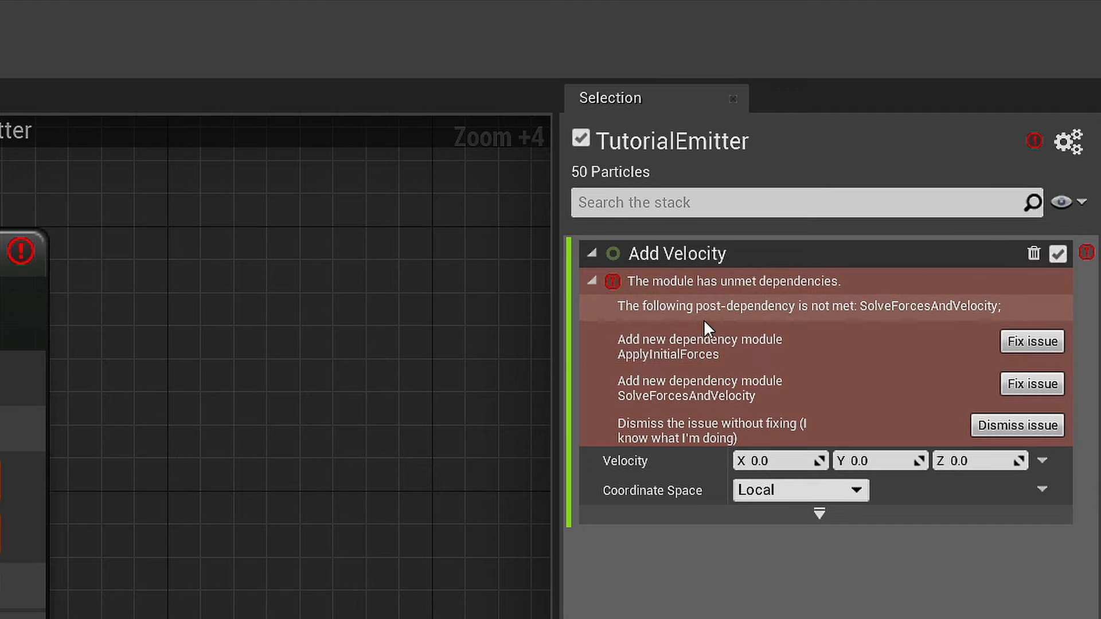
{"action": "mouse_move", "coordinate": [653, 362]}
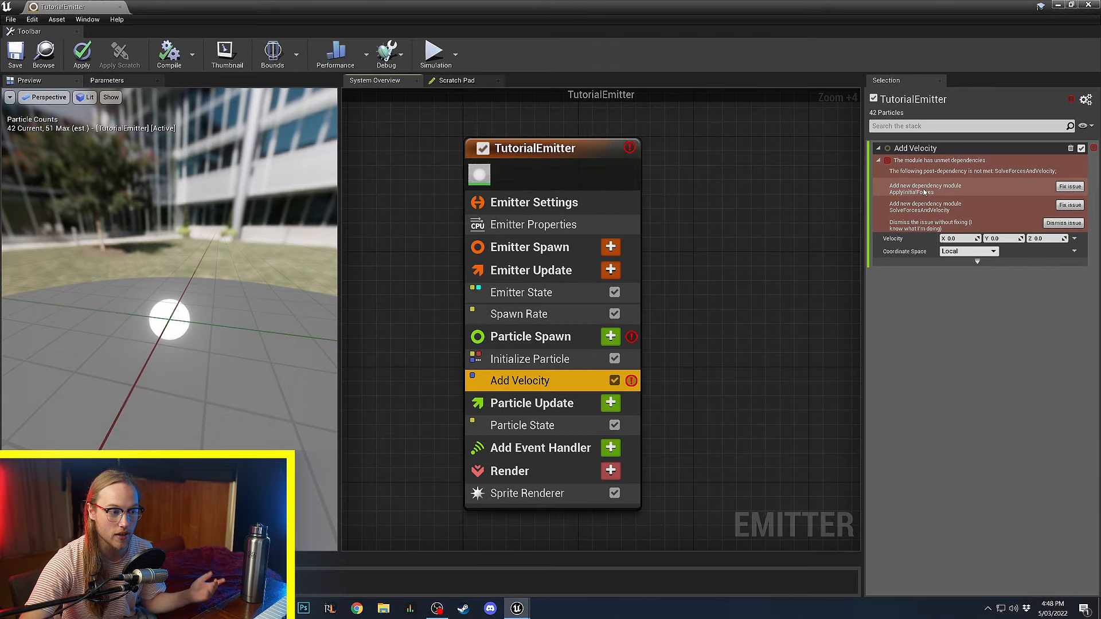
{"action": "mouse_move", "coordinate": [519, 380]}
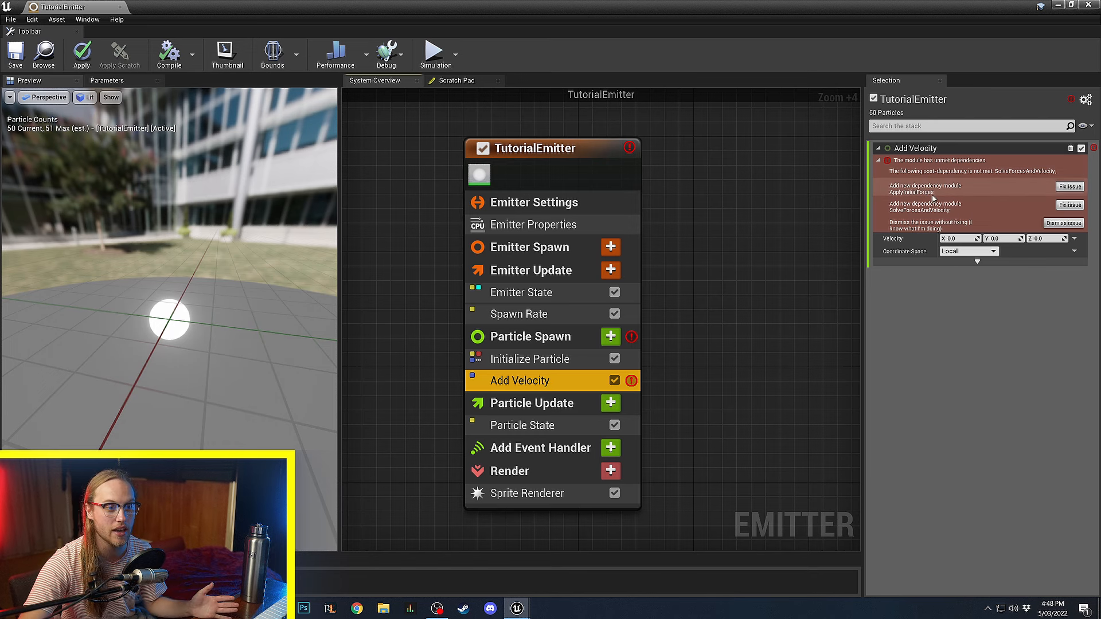
{"action": "left_click", "coordinate": [1070, 186]}
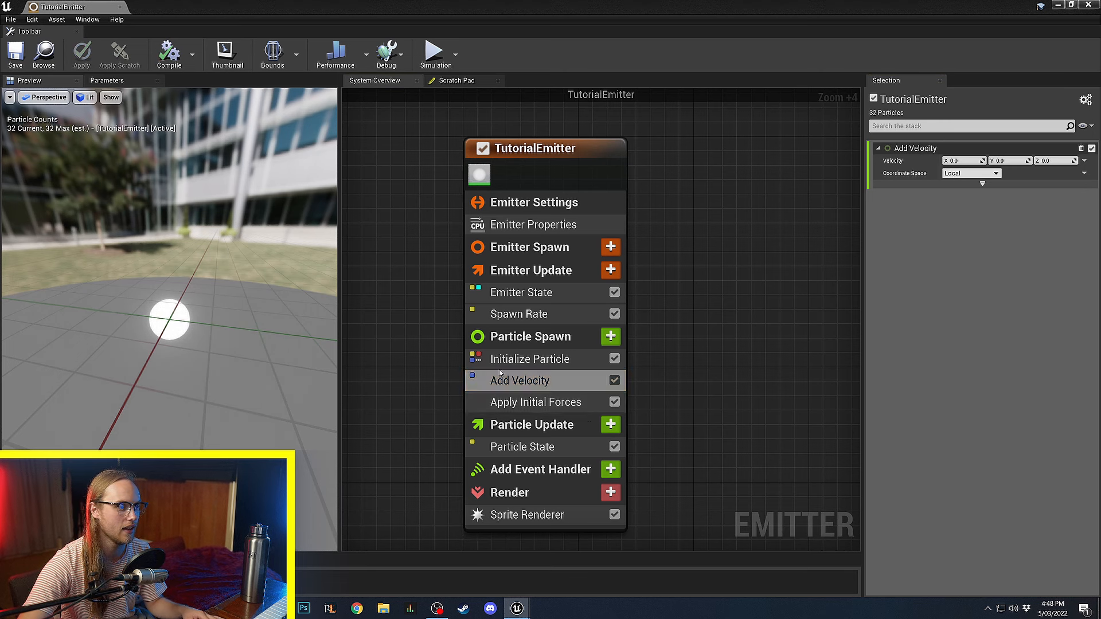
Drive Add Velocity with a Random Vector and search a random float for its vector scale.
{"action": "left_click", "coordinate": [1084, 160]}
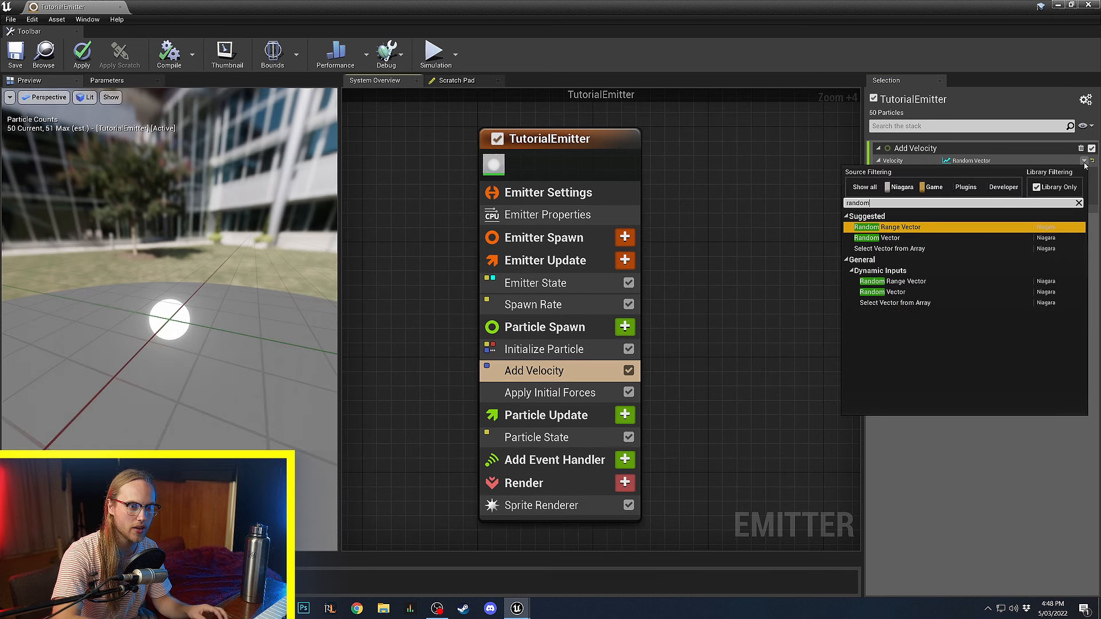
{"action": "left_click", "coordinate": [881, 237]}
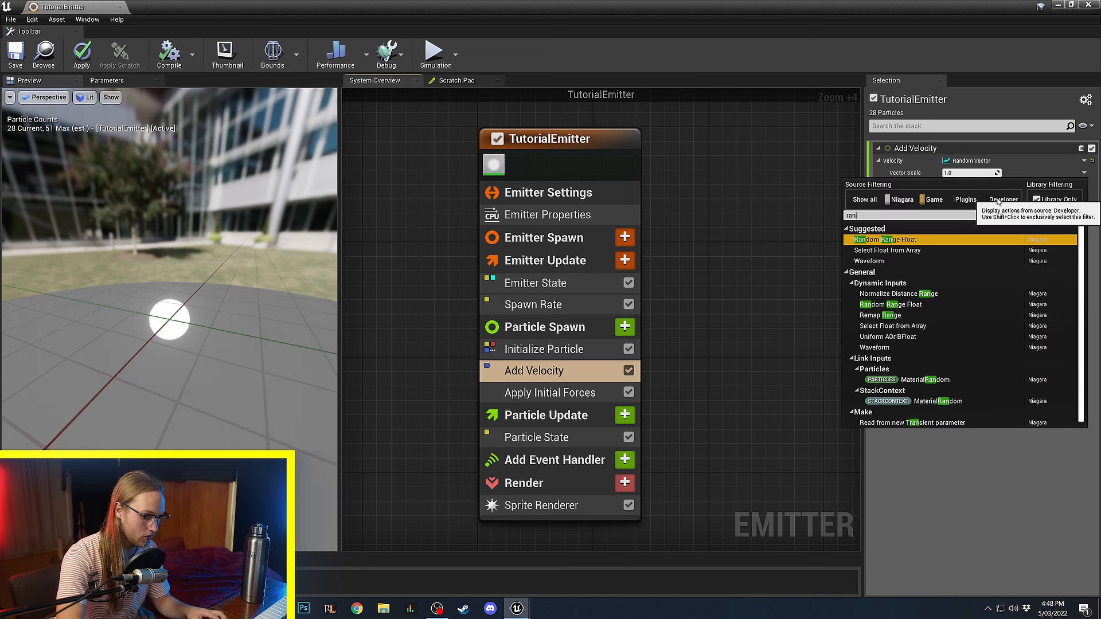
{"action": "type", "text": "random flo"}
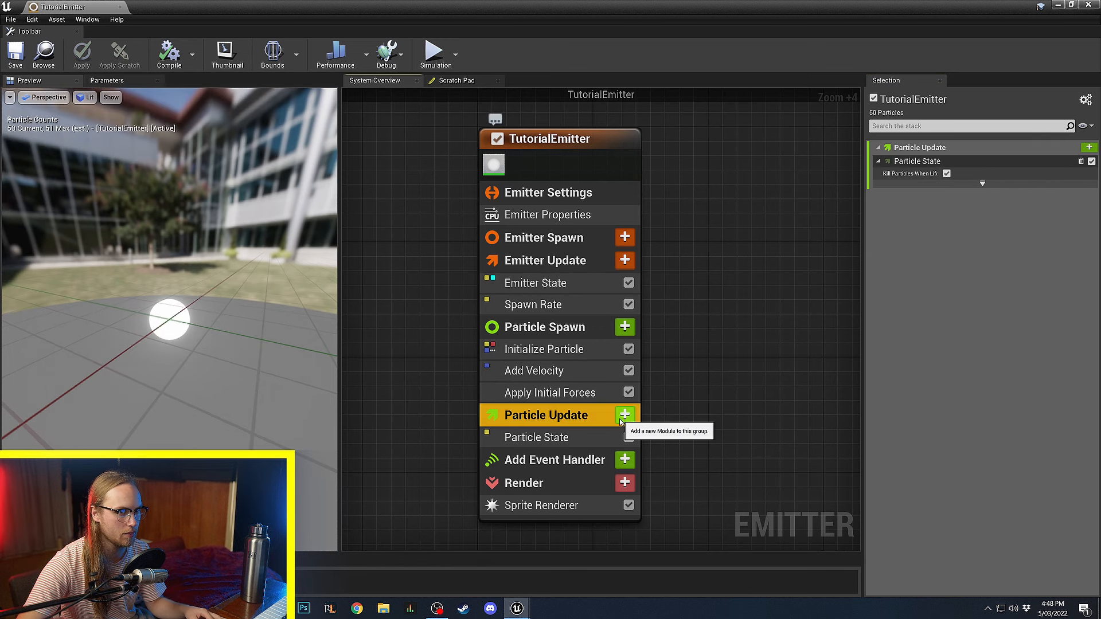
Add Solve Forces and Velocity to Particle Update so particles scatter outward.
{"action": "left_click", "coordinate": [623, 415]}
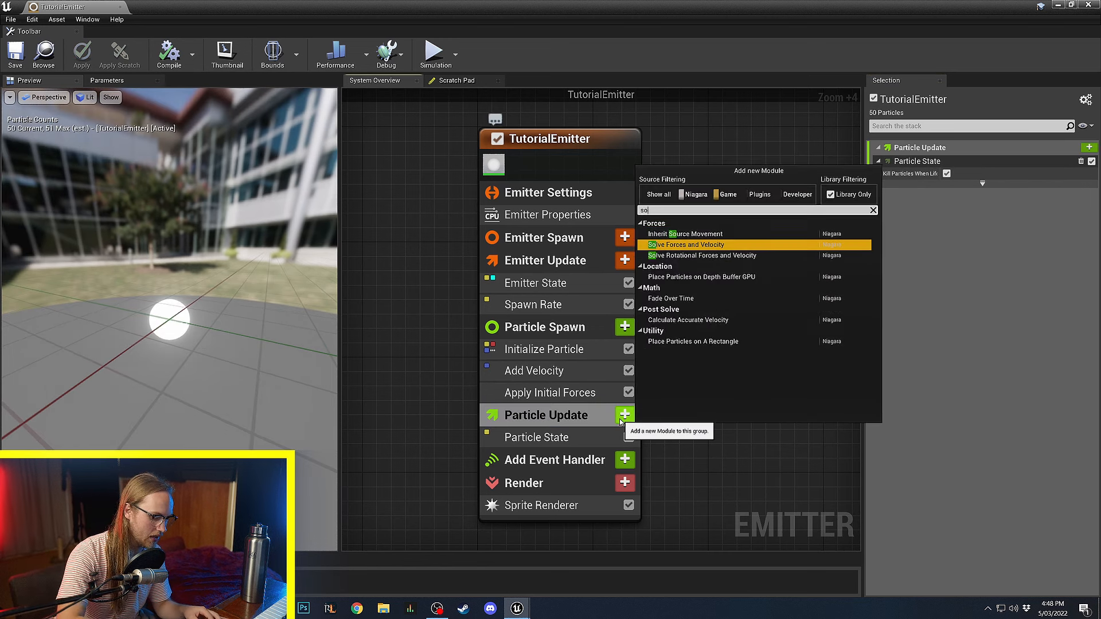
{"action": "left_click", "coordinate": [685, 244]}
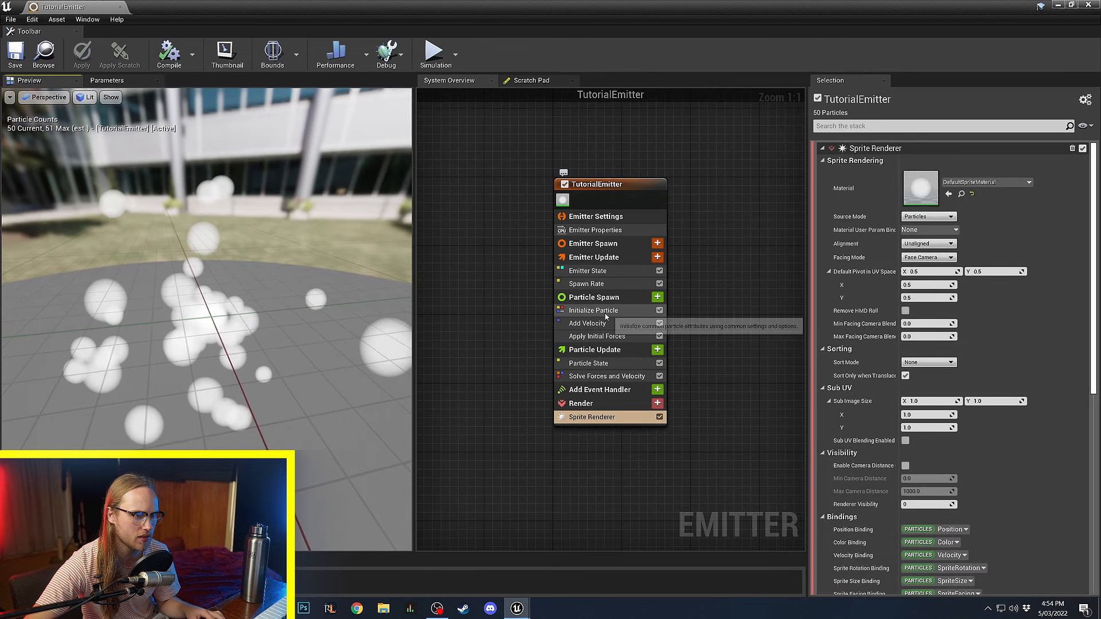
Set Initialize Particle to a Uniform sprite size driven by a Random Range Float between 10 and 20.
{"action": "left_click", "coordinate": [594, 311]}
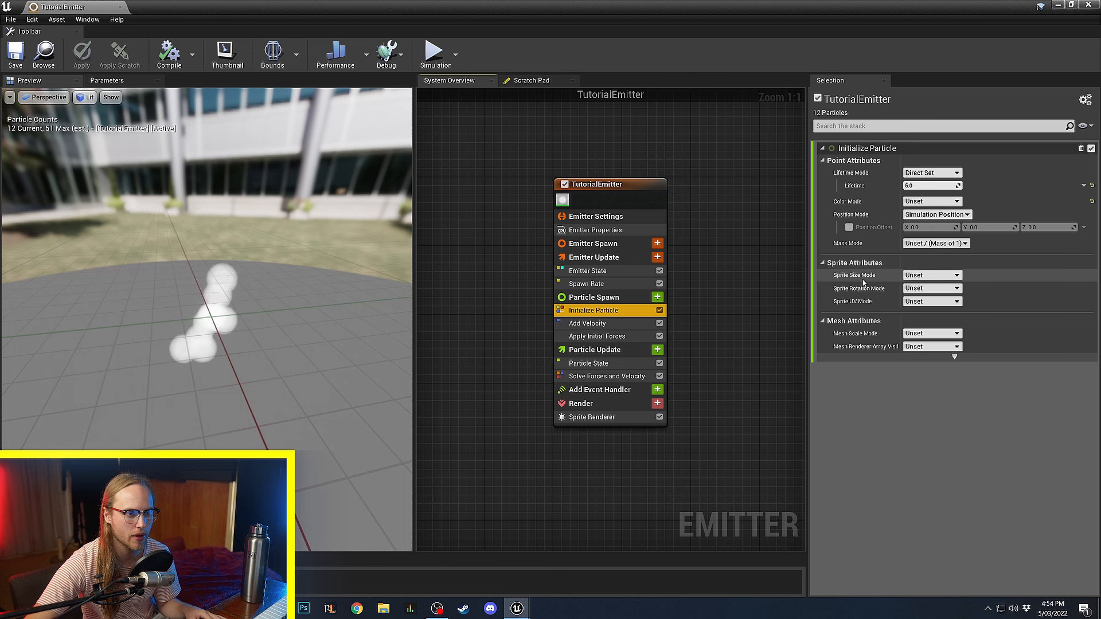
{"action": "left_click", "coordinate": [931, 274]}
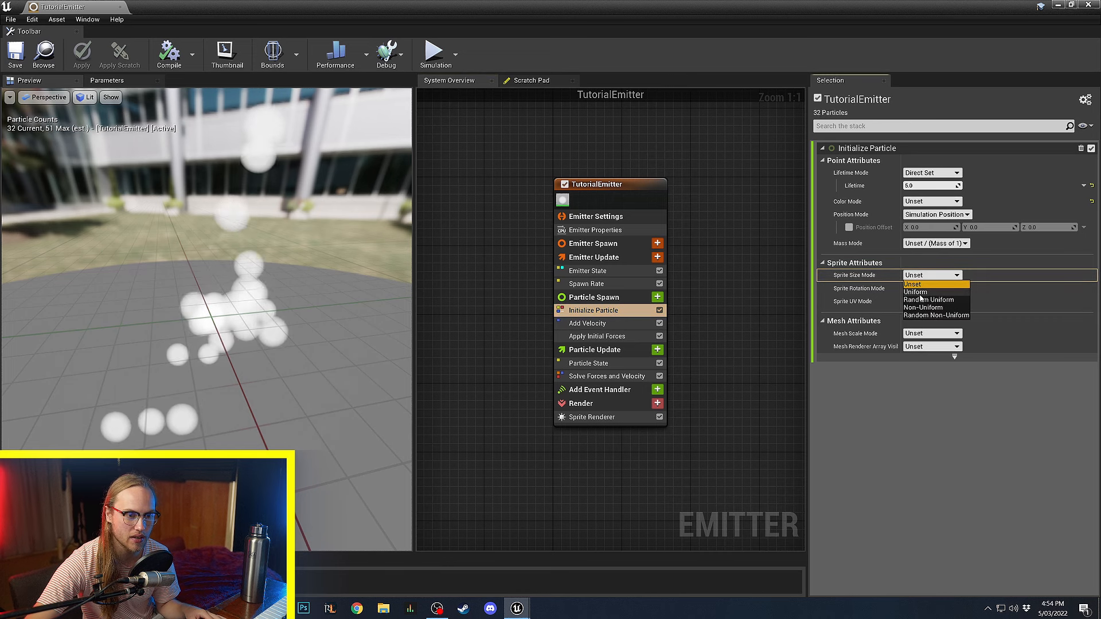
{"action": "left_click", "coordinate": [915, 291]}
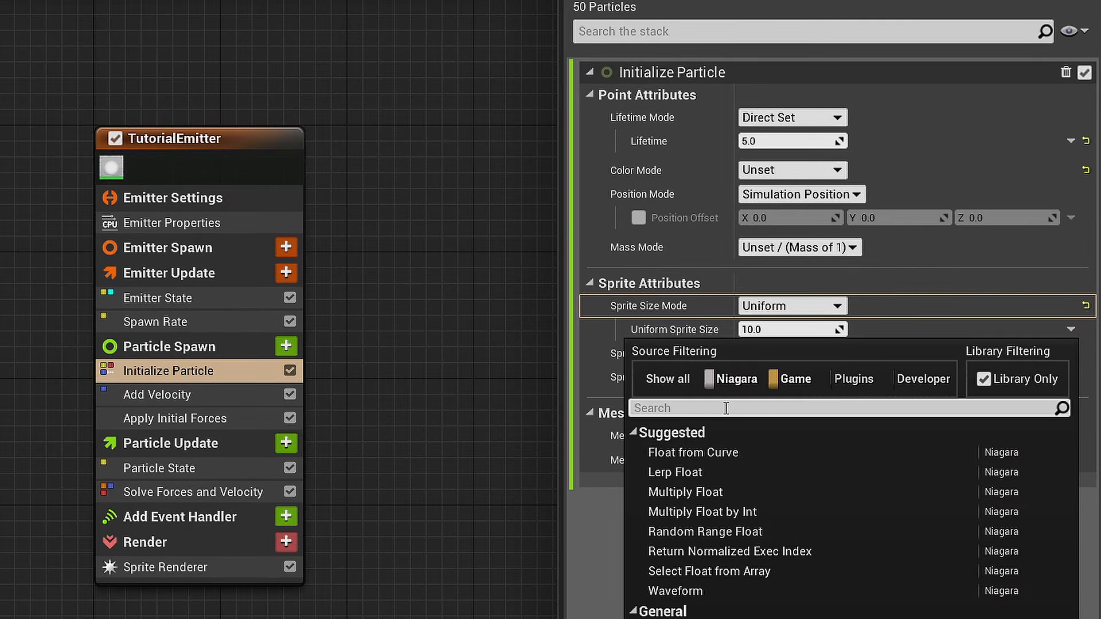
{"action": "type", "text": "random"}
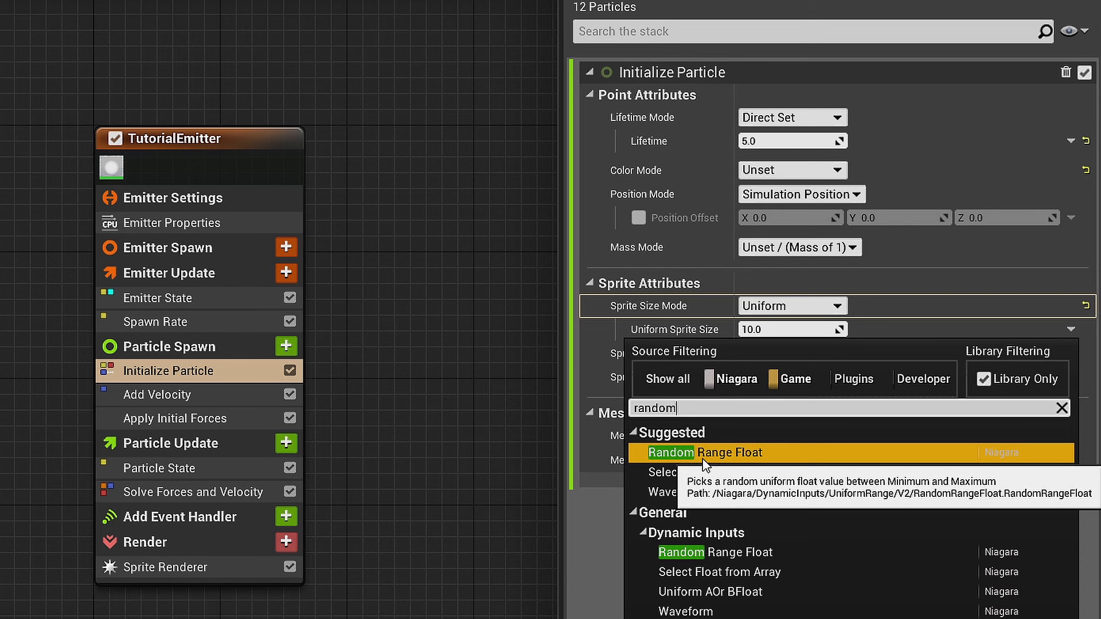
{"action": "left_click", "coordinate": [704, 452]}
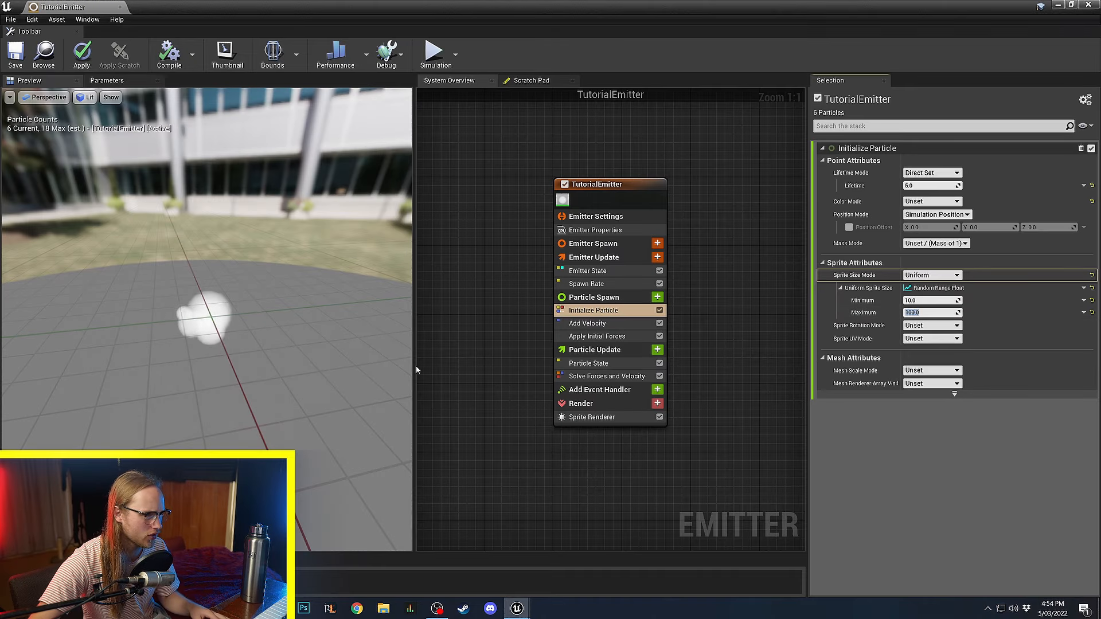
{"action": "type", "text": "50.0"}
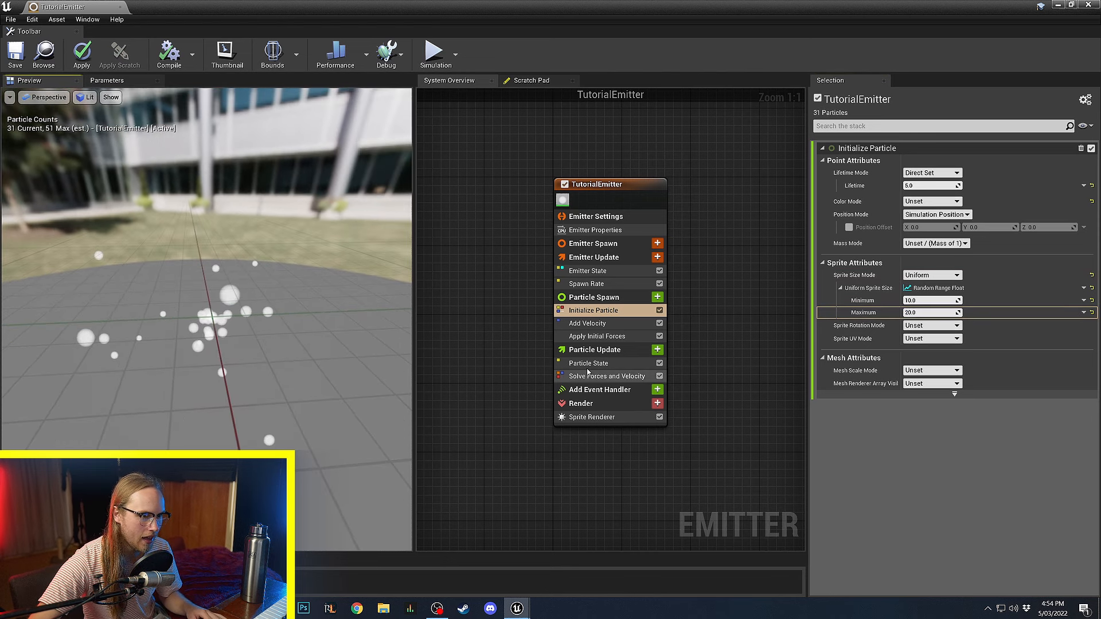
Add Scale Sprite Size to Particle Update so particles shrink to nothing over their age.
{"action": "left_click", "coordinate": [593, 350]}
{"action": "type", "text": "scale"}
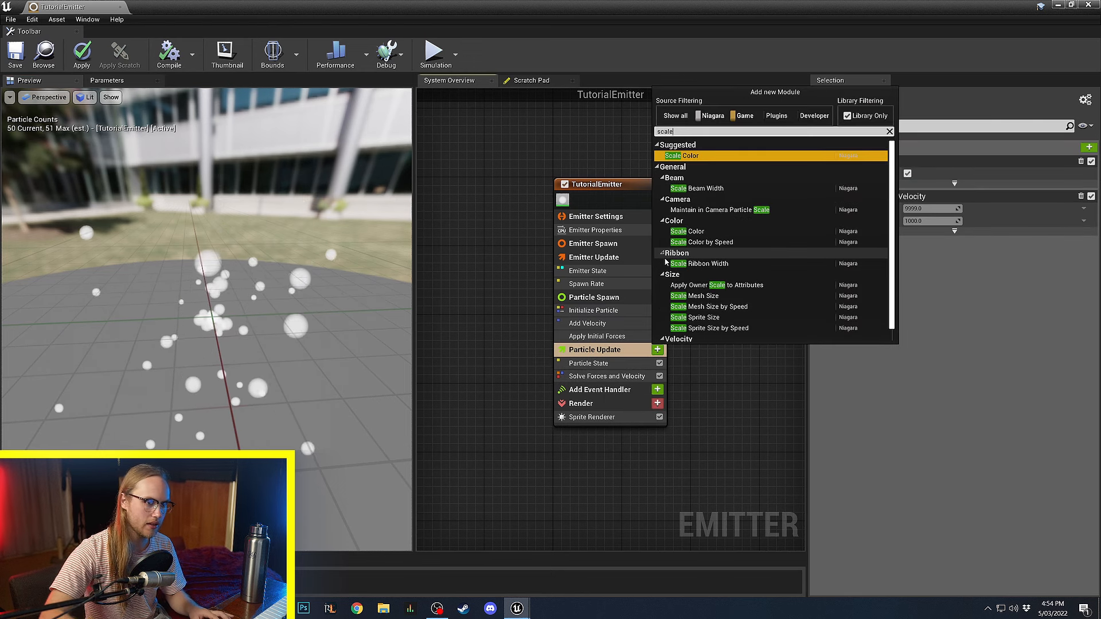
{"action": "mouse_move", "coordinate": [723, 321]}
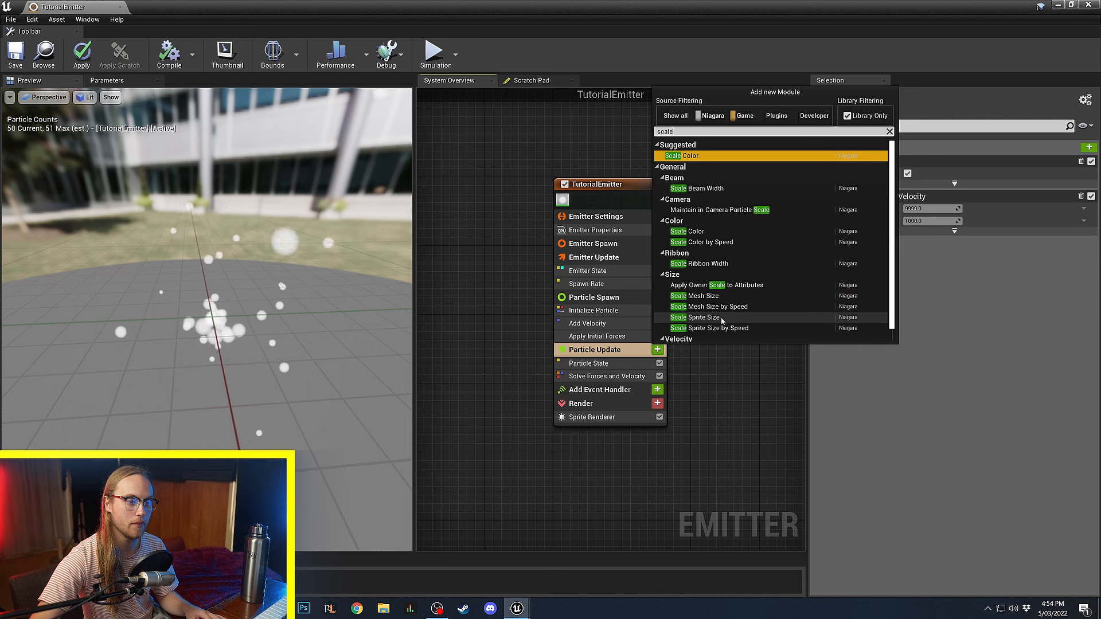
{"action": "left_click", "coordinate": [694, 318]}
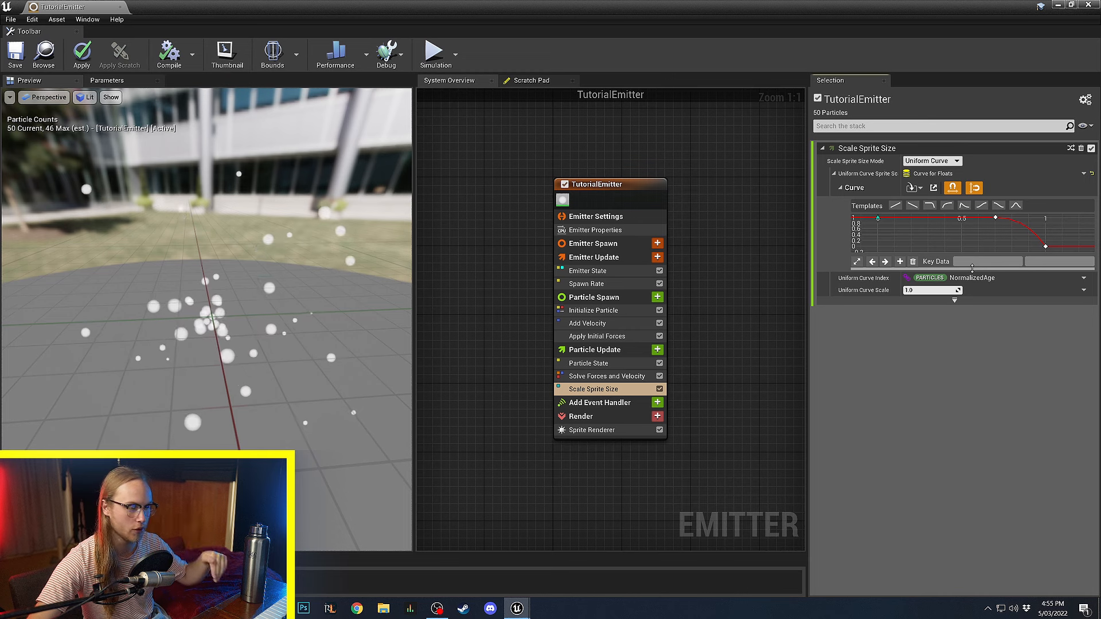
{"action": "mouse_move", "coordinate": [972, 269]}
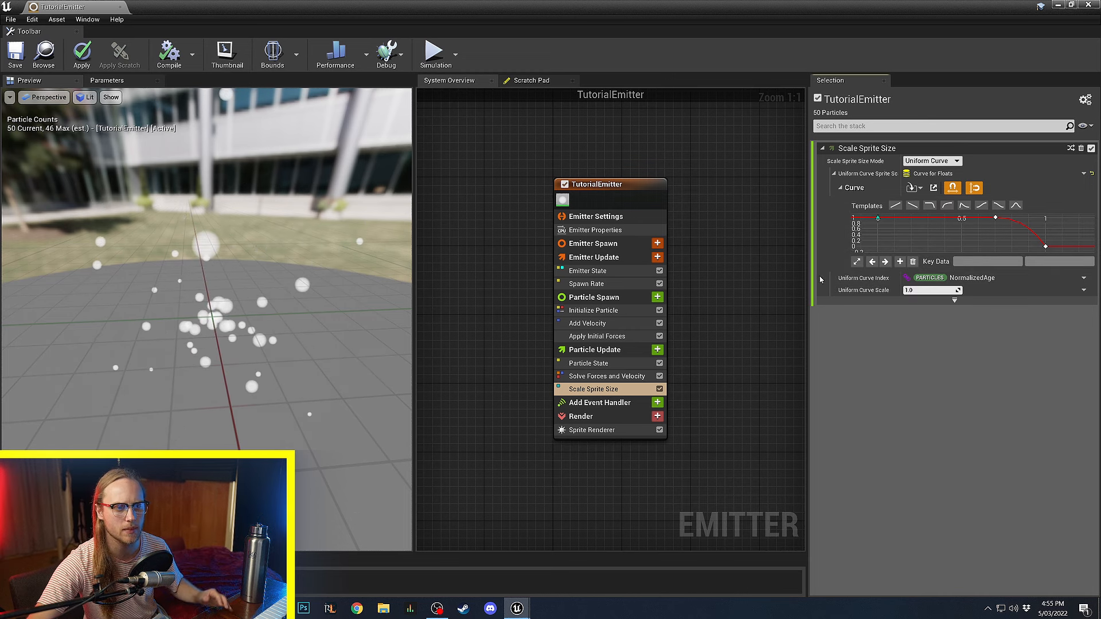
{"action": "mouse_move", "coordinate": [880, 219]}
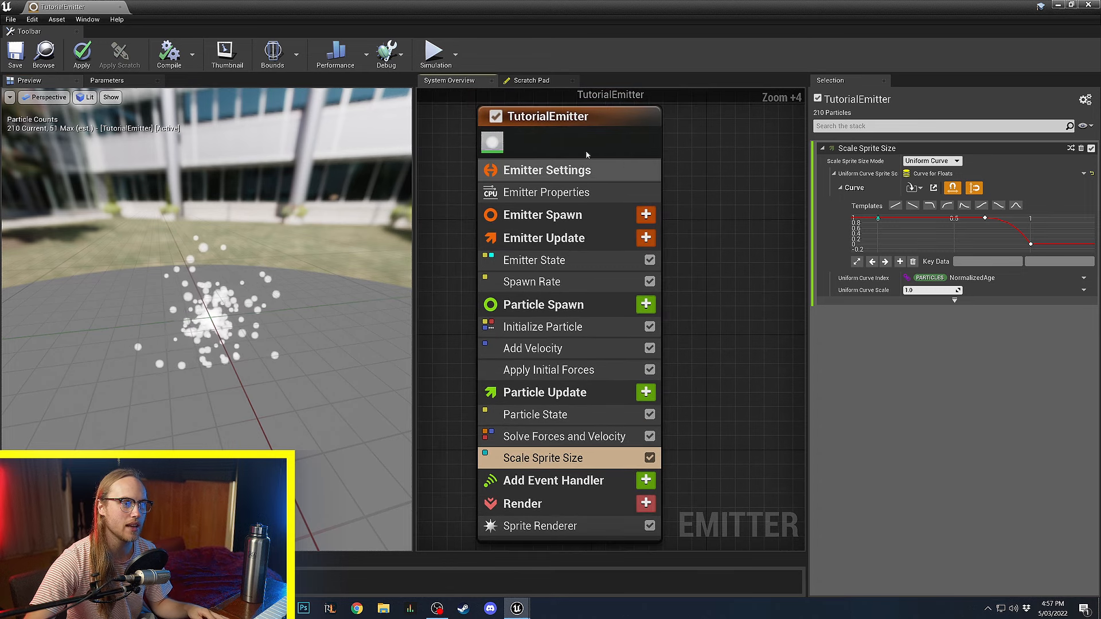
Select the whole emitter stack and add Drag, Curl Noise Force and Scale Sprite Size by Speed.
{"action": "left_click", "coordinate": [569, 131]}
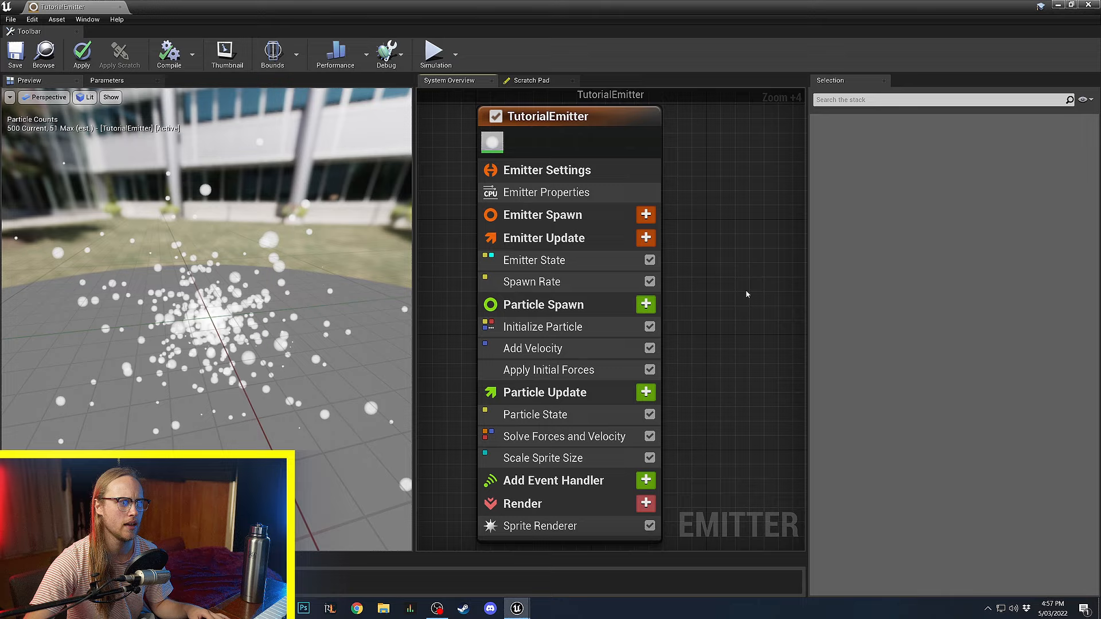
{"action": "left_click", "coordinate": [546, 116]}
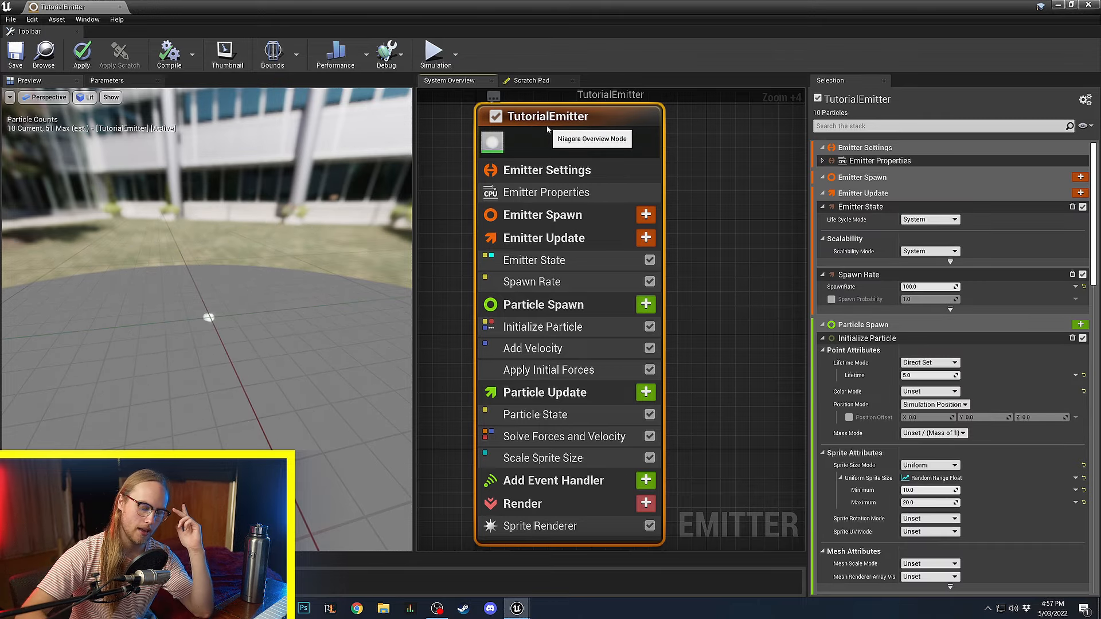
{"action": "left_click", "coordinate": [539, 525]}
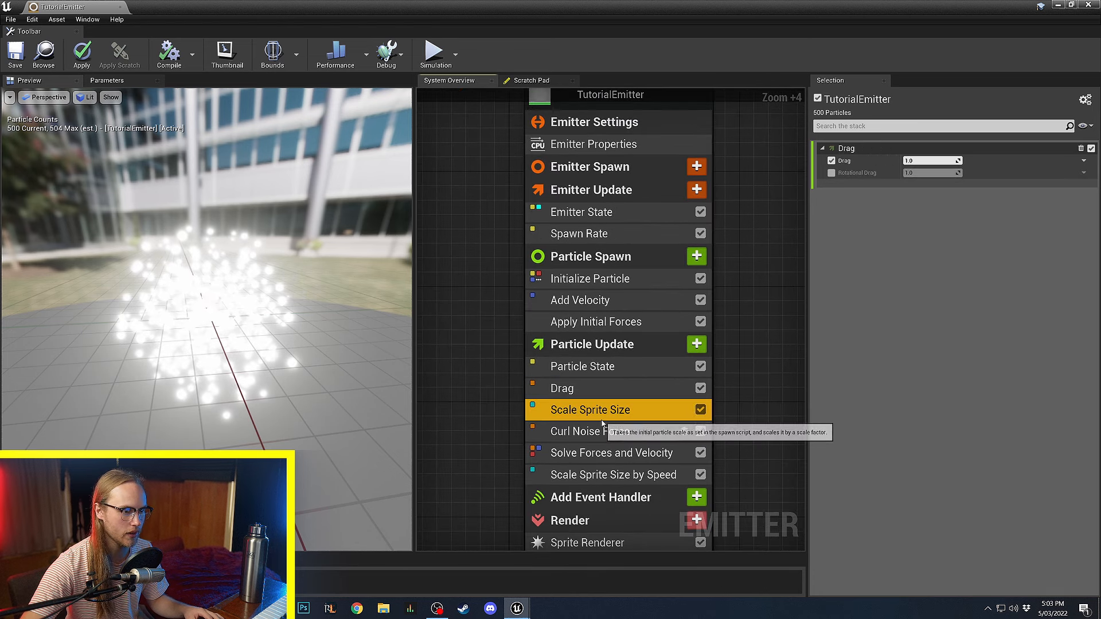
Set the curl noise frequency and give sparks a random sprite size from 5 to 10.
{"action": "left_click", "coordinate": [592, 431]}
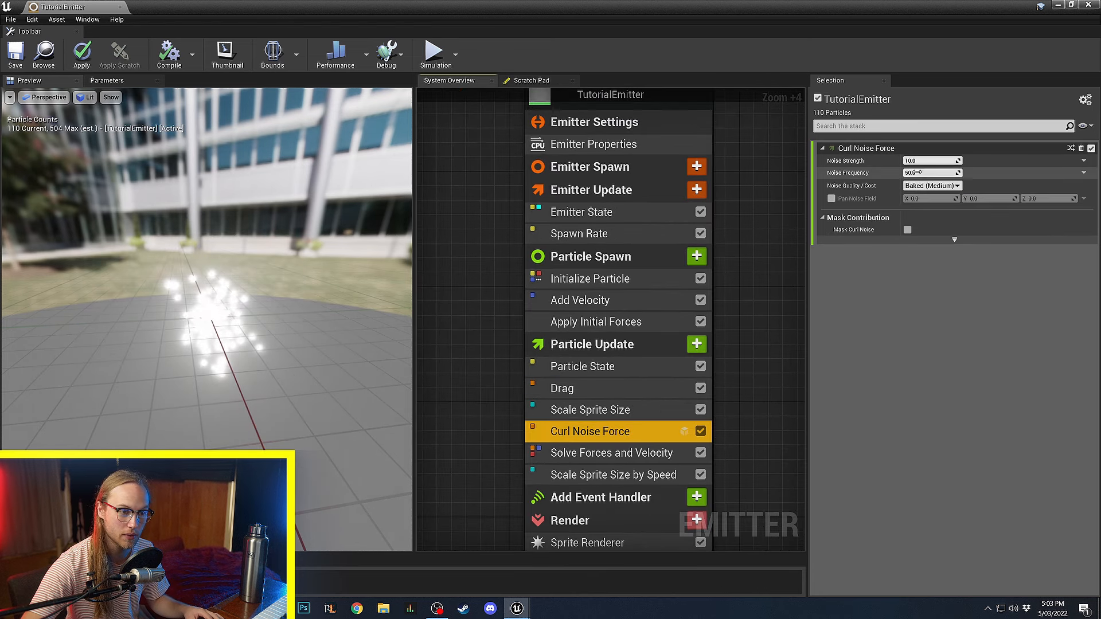
{"action": "left_click", "coordinate": [590, 278]}
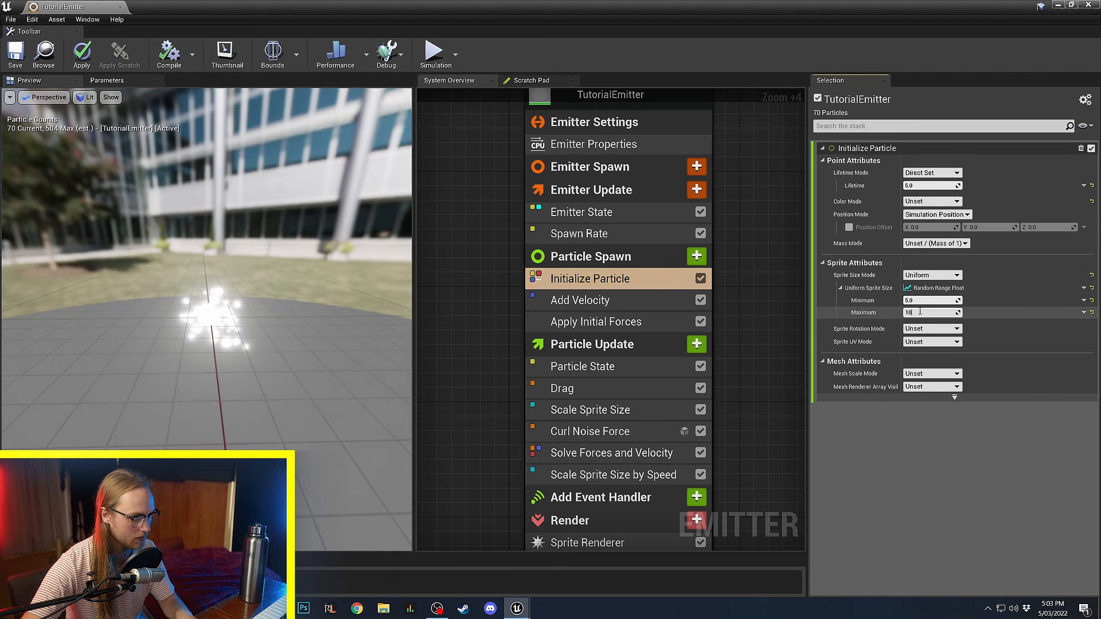
{"action": "left_click", "coordinate": [614, 475]}
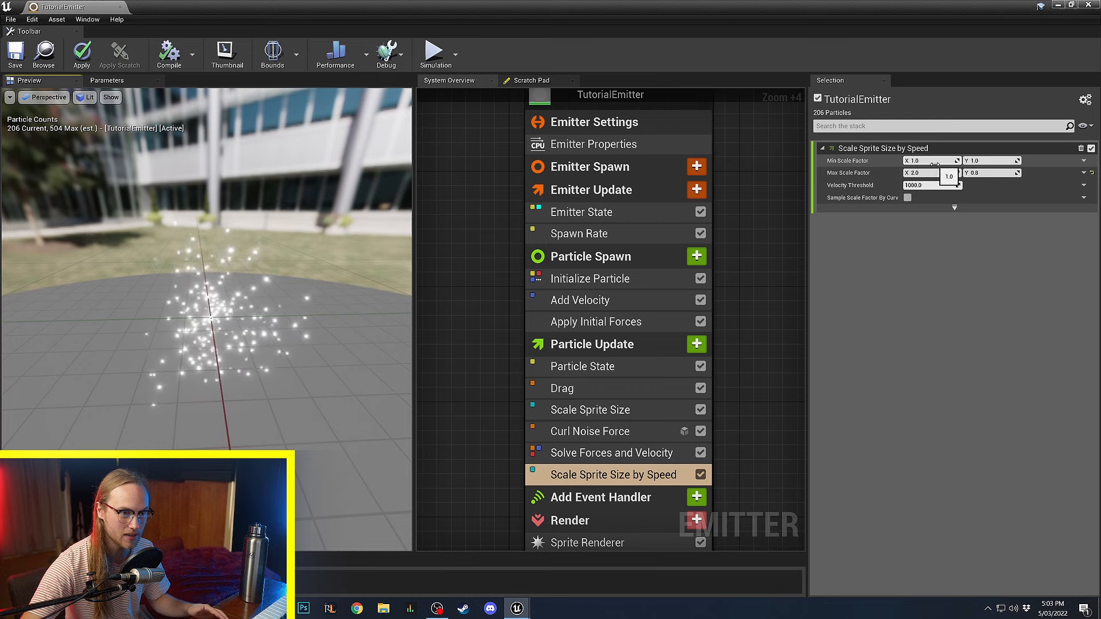
{"action": "left_click", "coordinate": [588, 536]}
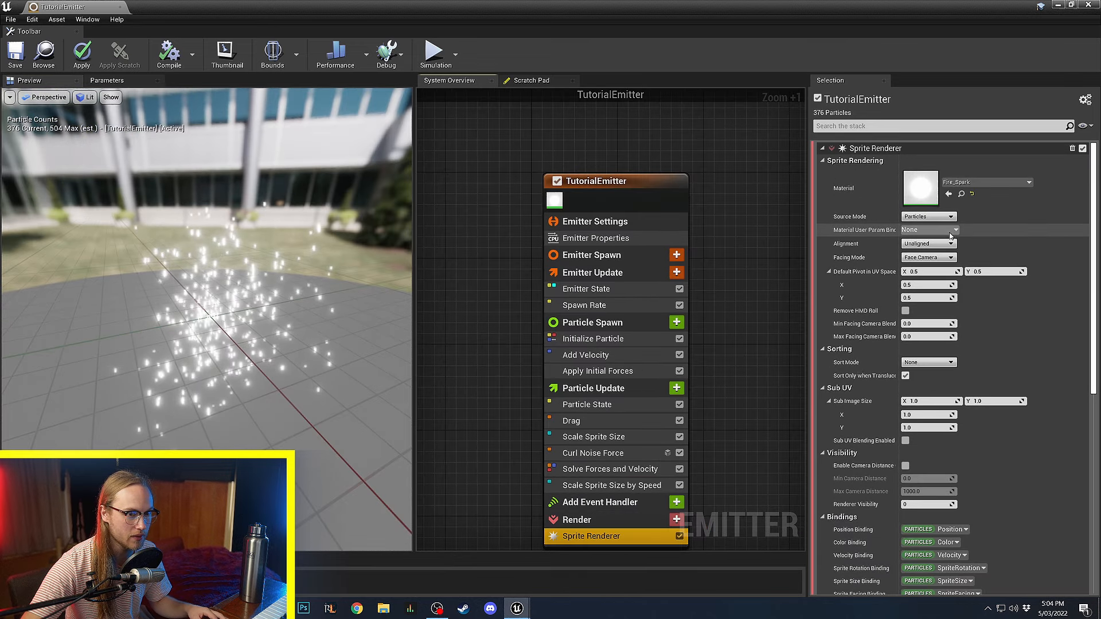
Make sprites Velocity Aligned, add a Wind Force update module and a Color module.
{"action": "left_click", "coordinate": [928, 243]}
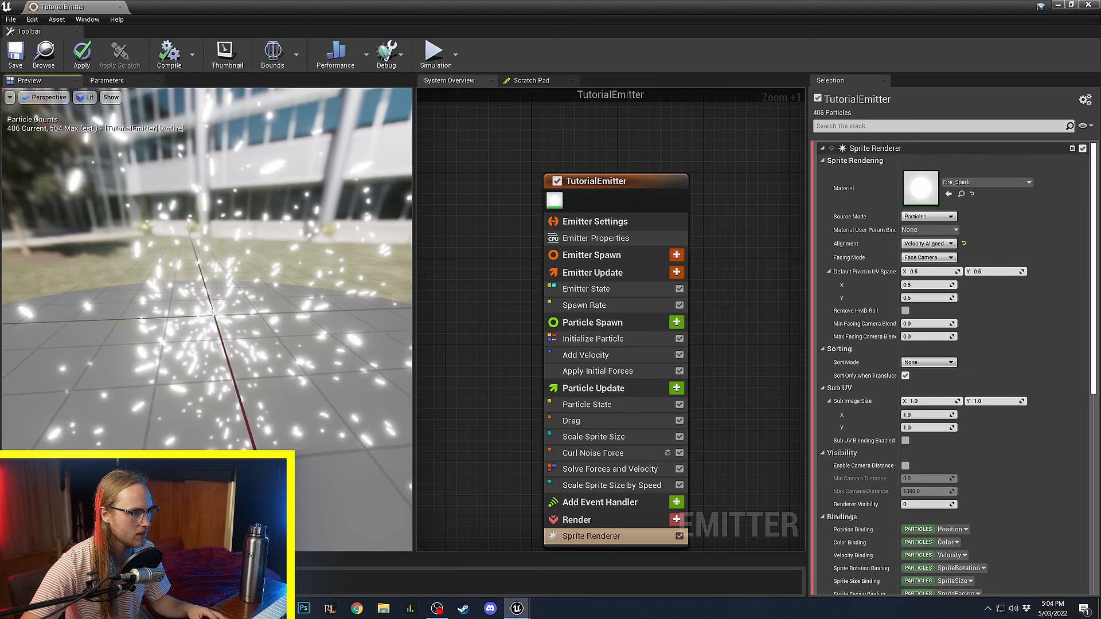
{"action": "left_click", "coordinate": [676, 388]}
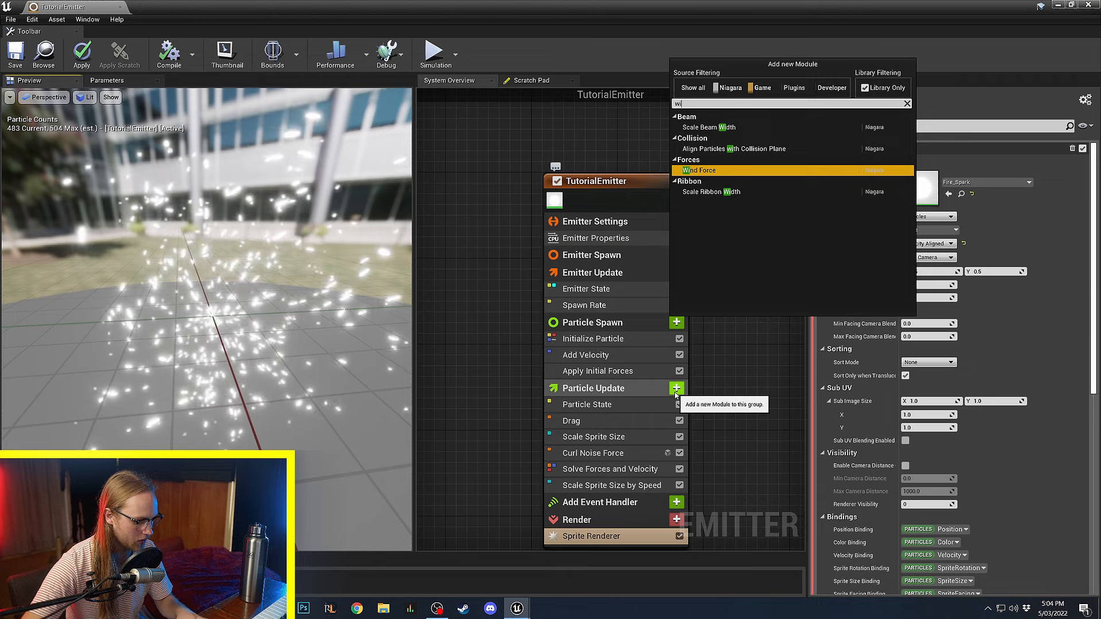
{"action": "left_click", "coordinate": [698, 170]}
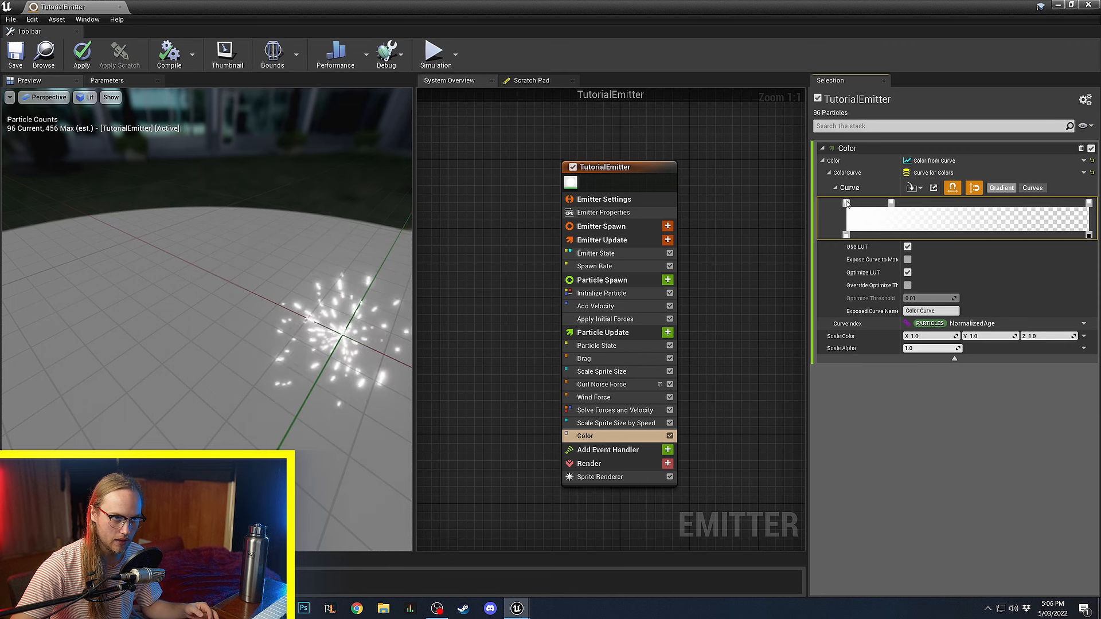
{"action": "left_click", "coordinate": [847, 203]}
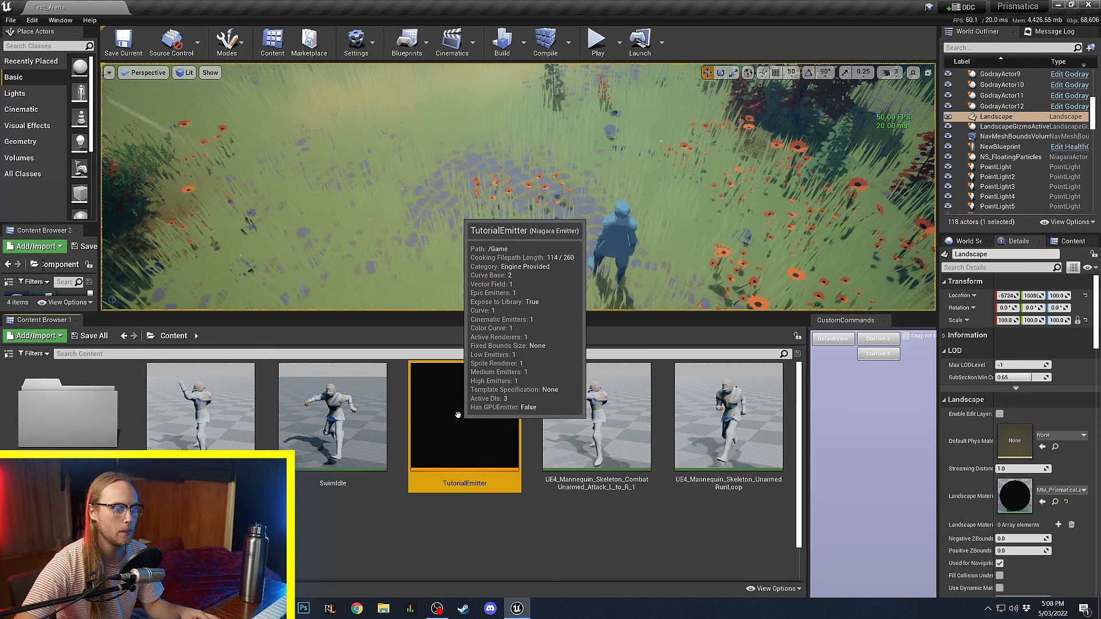
Create Niagara systems from TutorialEmitter, then begin editing the SparkBurst system.
{"action": "right_click", "coordinate": [464, 426]}
{"action": "type", "text": "Spark"}
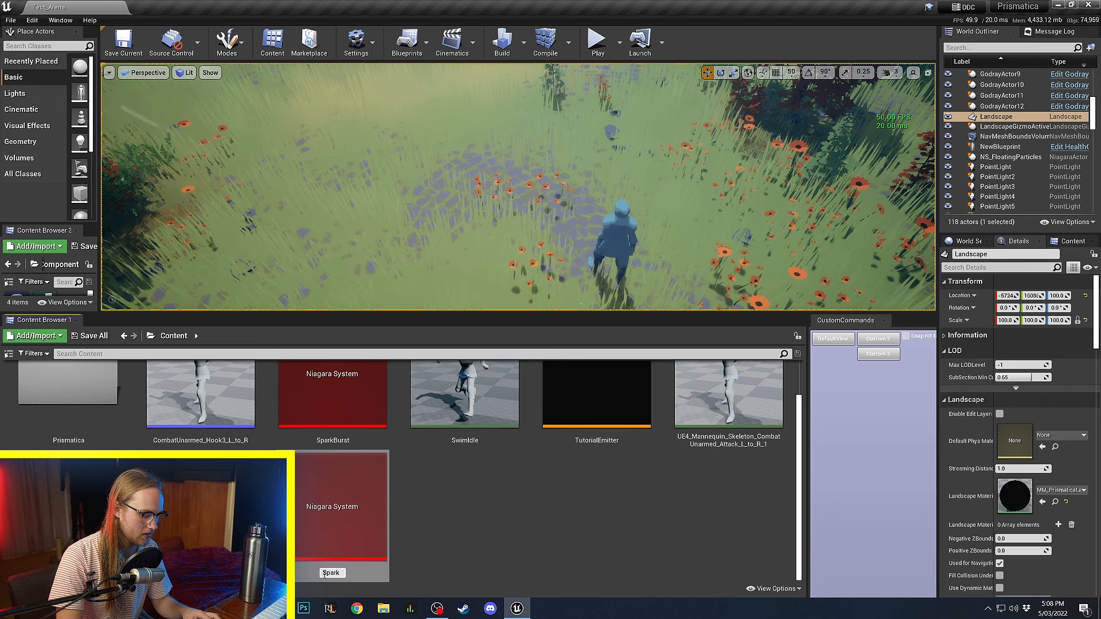
{"action": "double_click", "coordinate": [331, 394]}
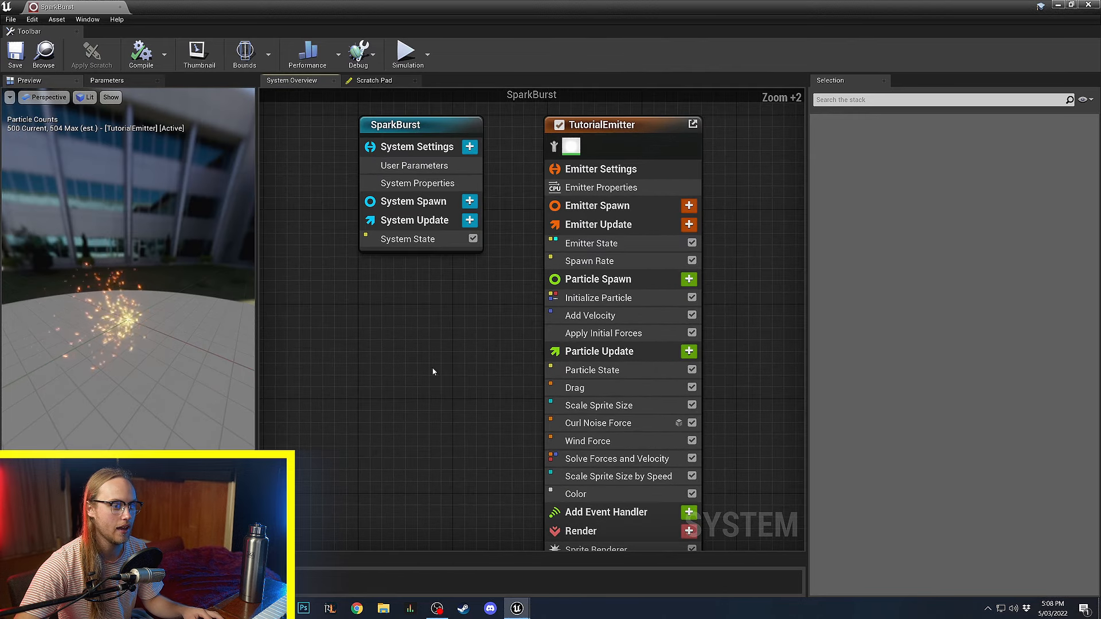
Disable Spawn Rate on SparkBurst's emitter so it no longer spawns sparks continuously.
{"action": "left_click", "coordinate": [598, 124]}
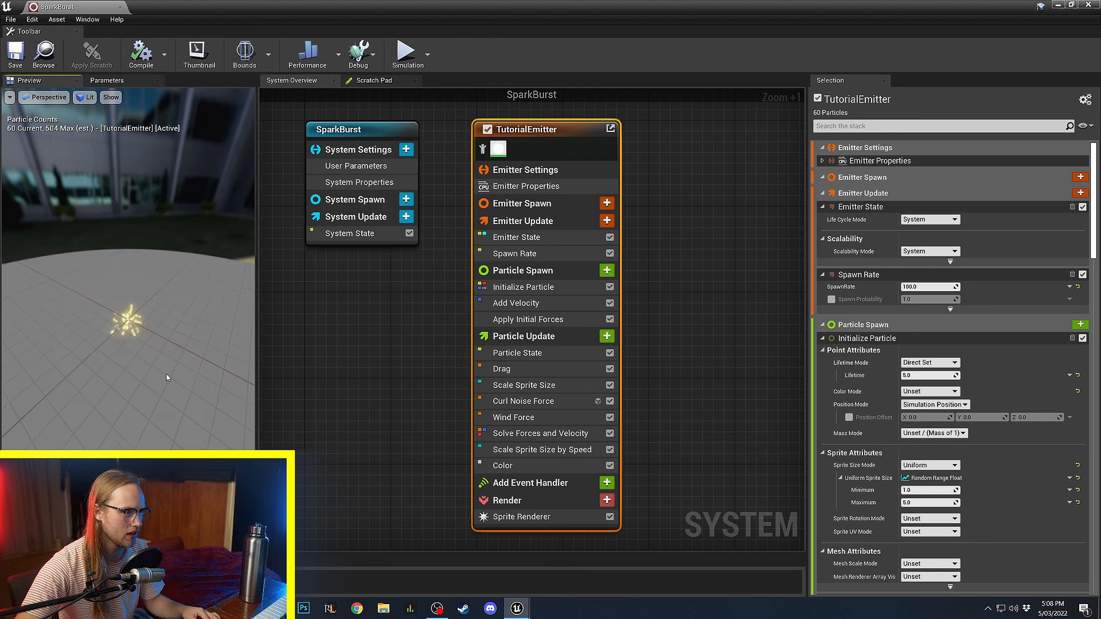
{"action": "left_click", "coordinate": [516, 254]}
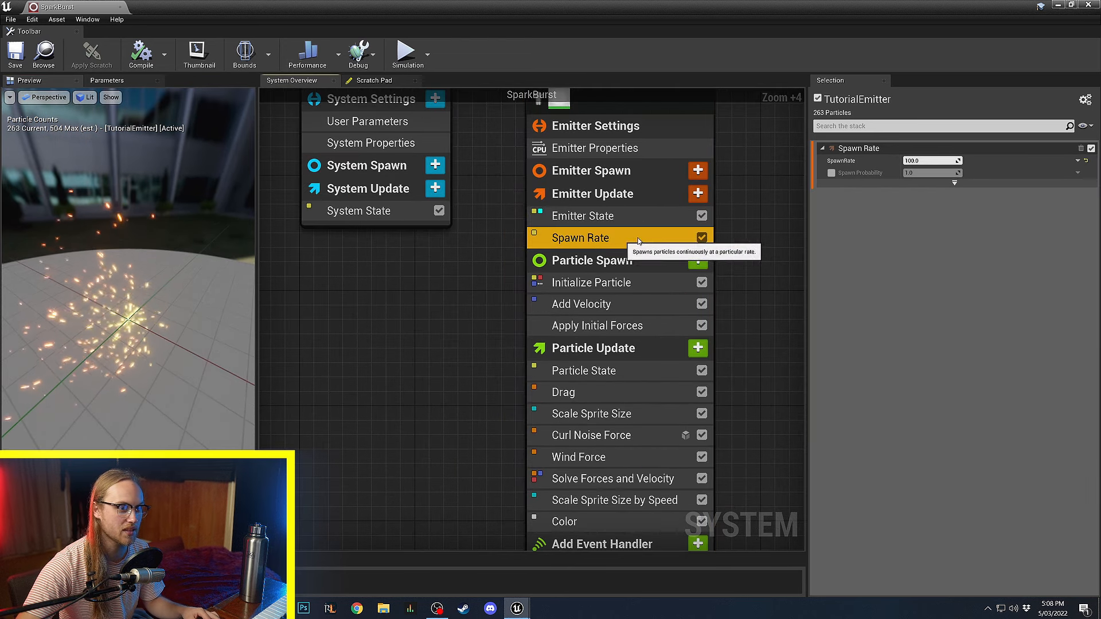
{"action": "left_click", "coordinate": [701, 237]}
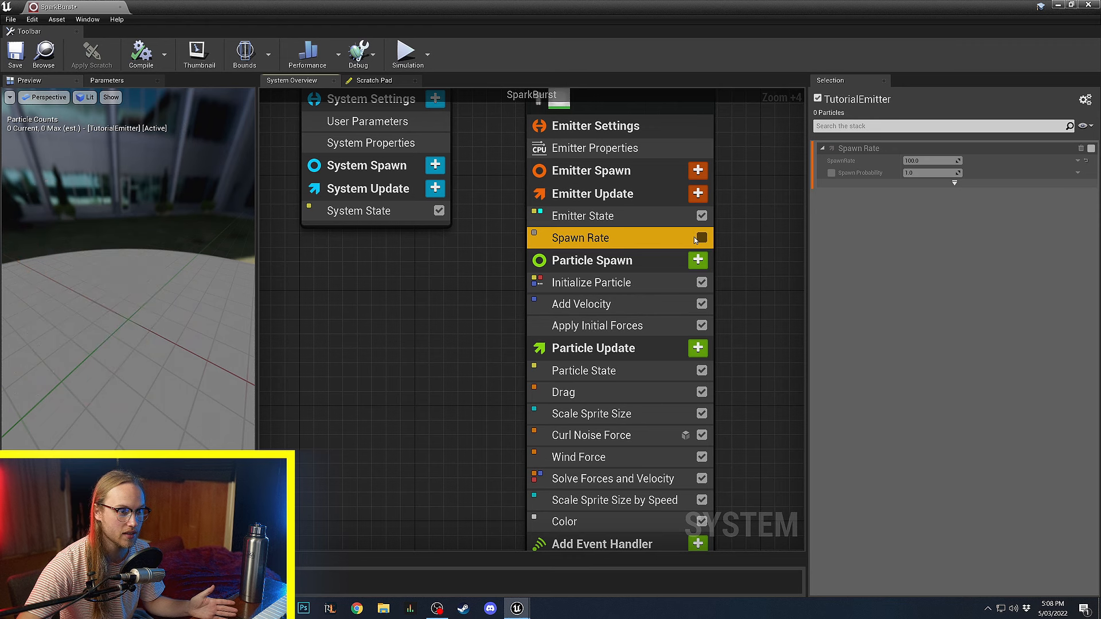
{"action": "mouse_move", "coordinate": [698, 194]}
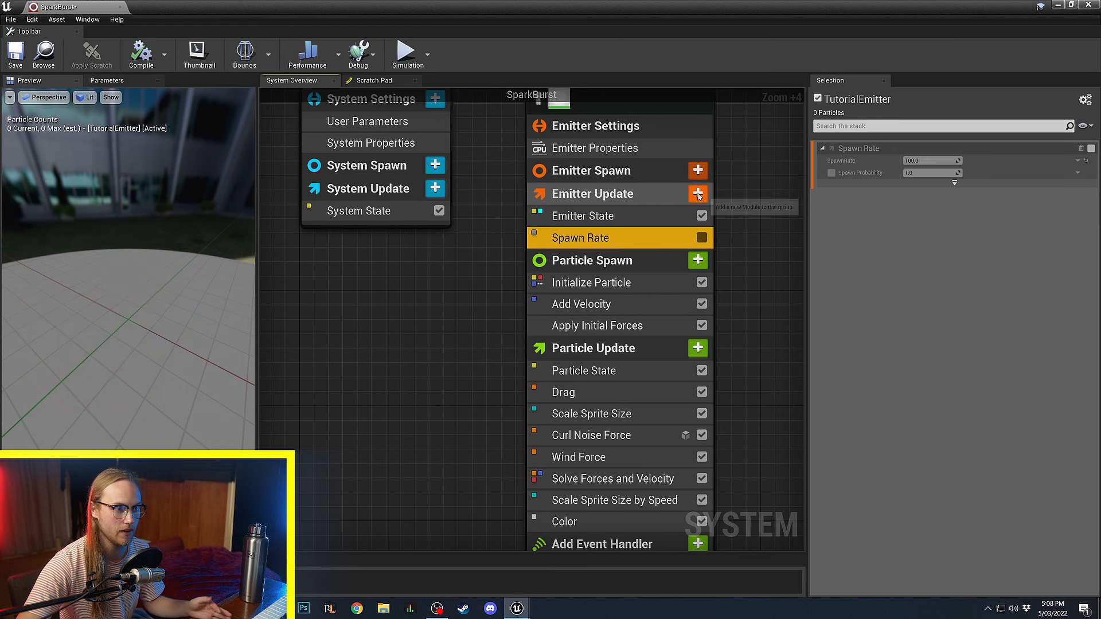
{"action": "left_click", "coordinate": [697, 193]}
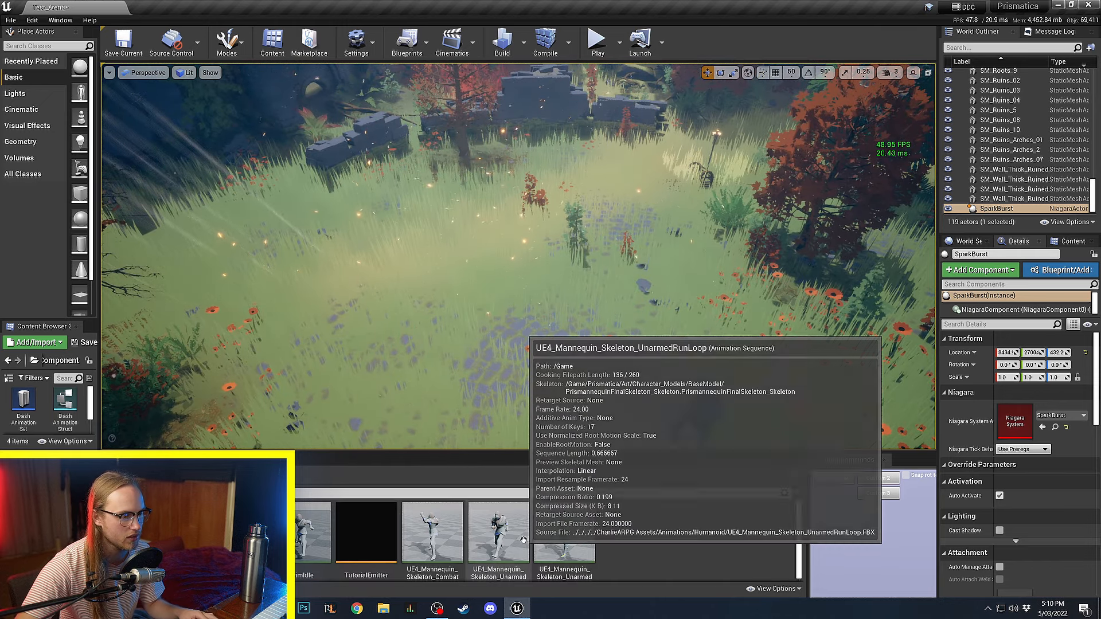
Begin editing the SparkArea Niagara system from the Content Browser.
{"action": "double_click", "coordinate": [365, 531]}
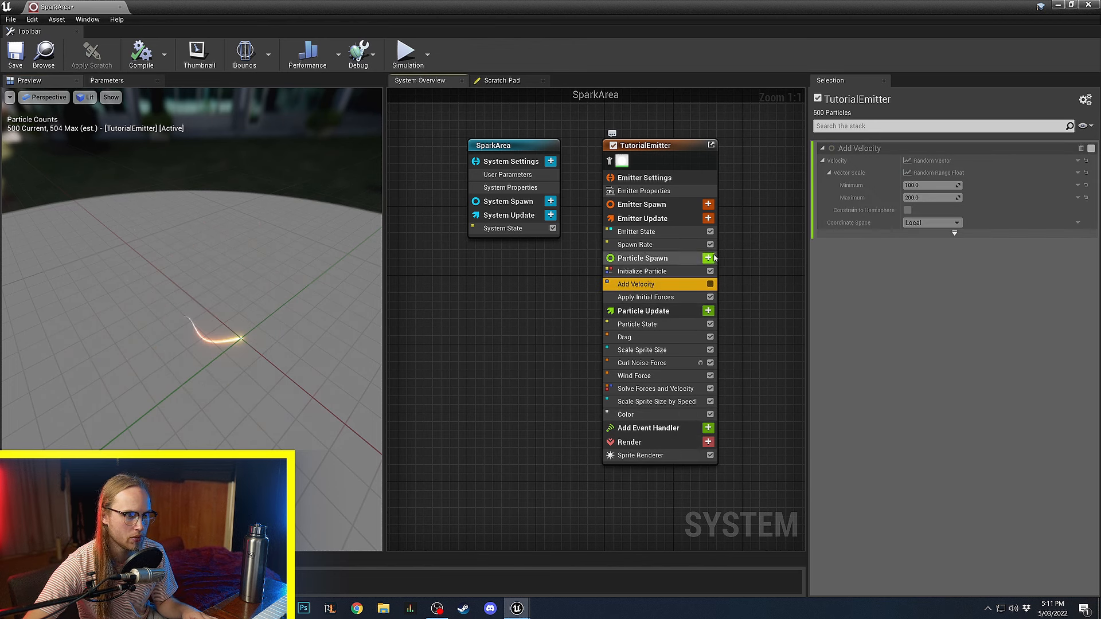
Add a Cylinder Location spawn module with radius 300 and height 10.
{"action": "left_click", "coordinate": [708, 257]}
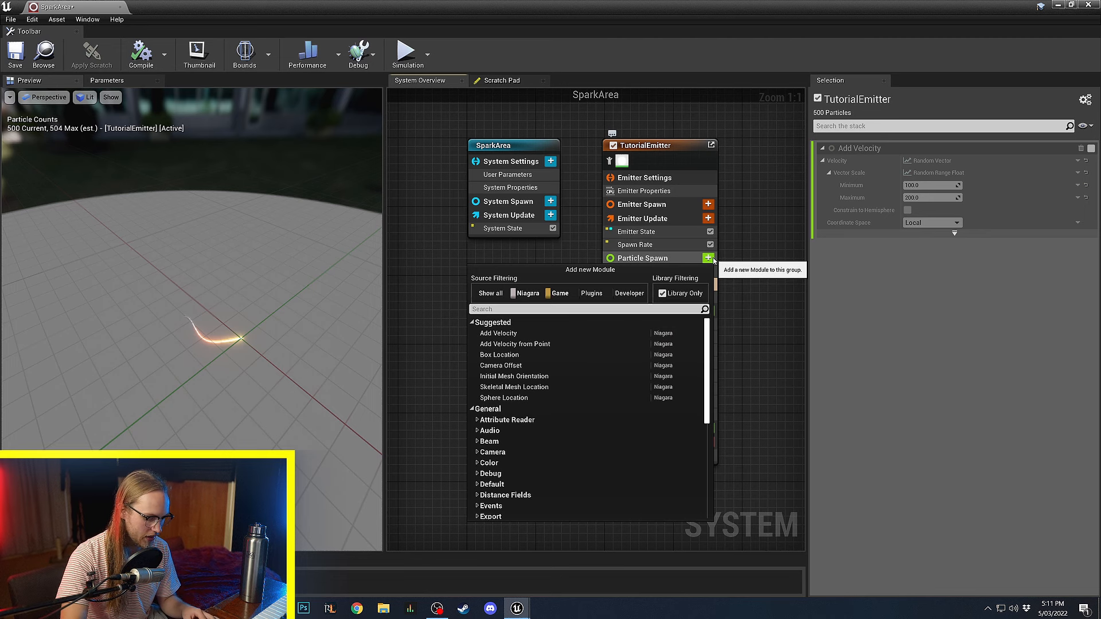
{"action": "type", "text": "cyl"}
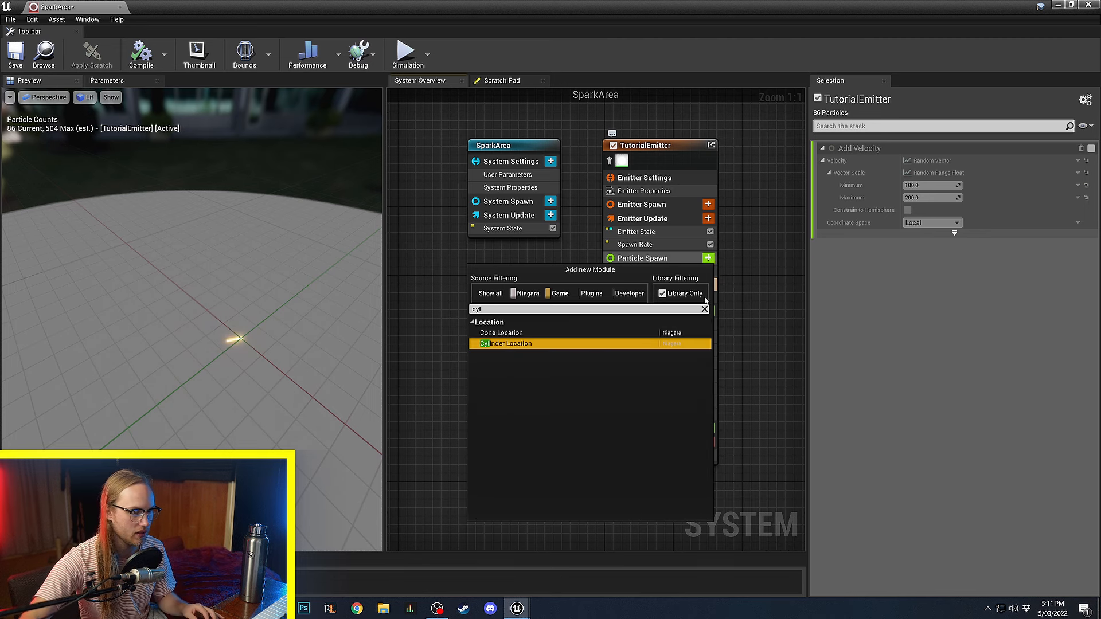
{"action": "double_click", "coordinate": [507, 344]}
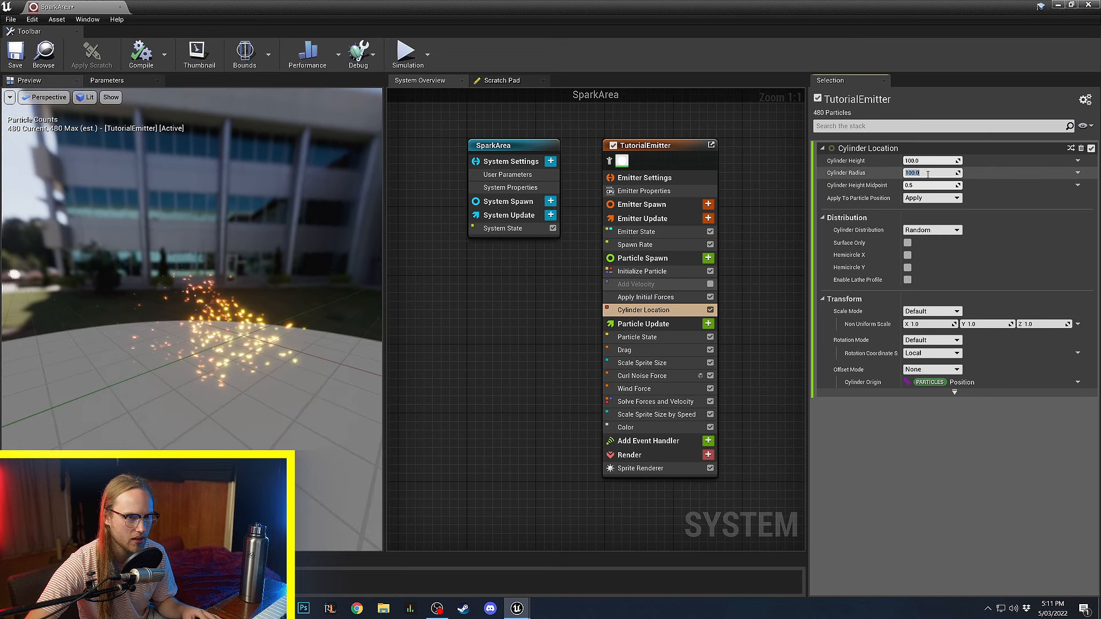
{"action": "type", "text": "300.0"}
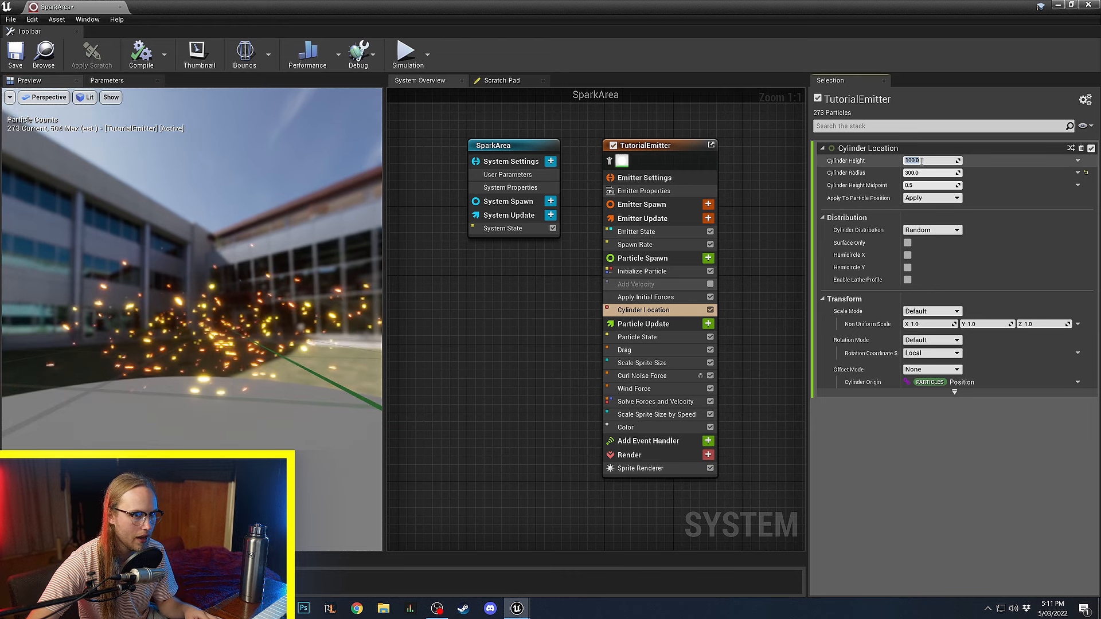
{"action": "type", "text": "10.0"}
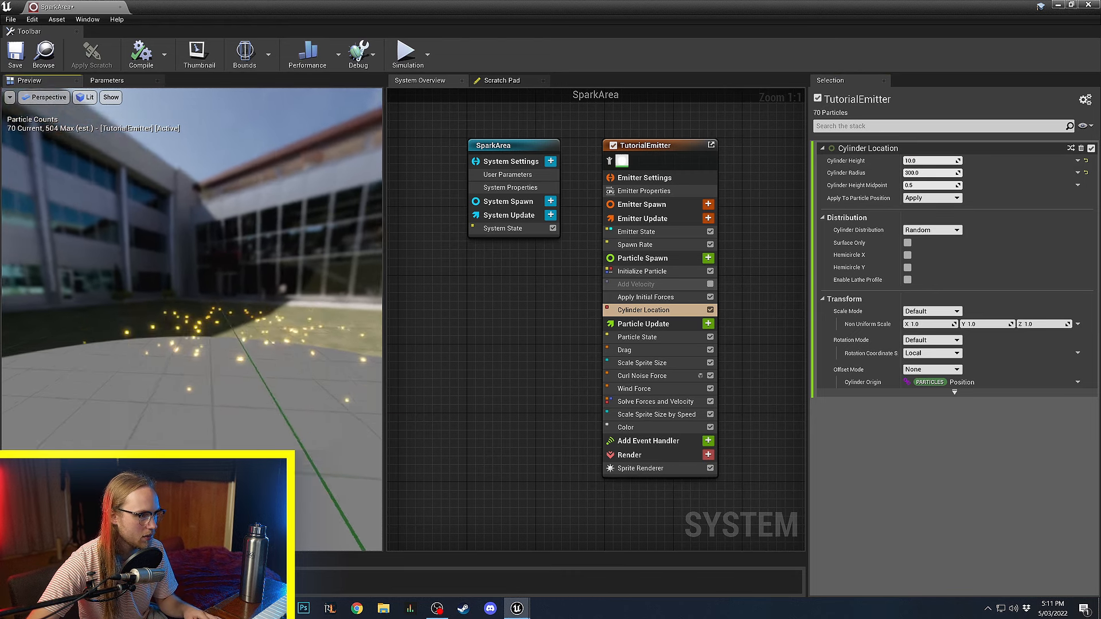
{"action": "left_click", "coordinate": [633, 389]}
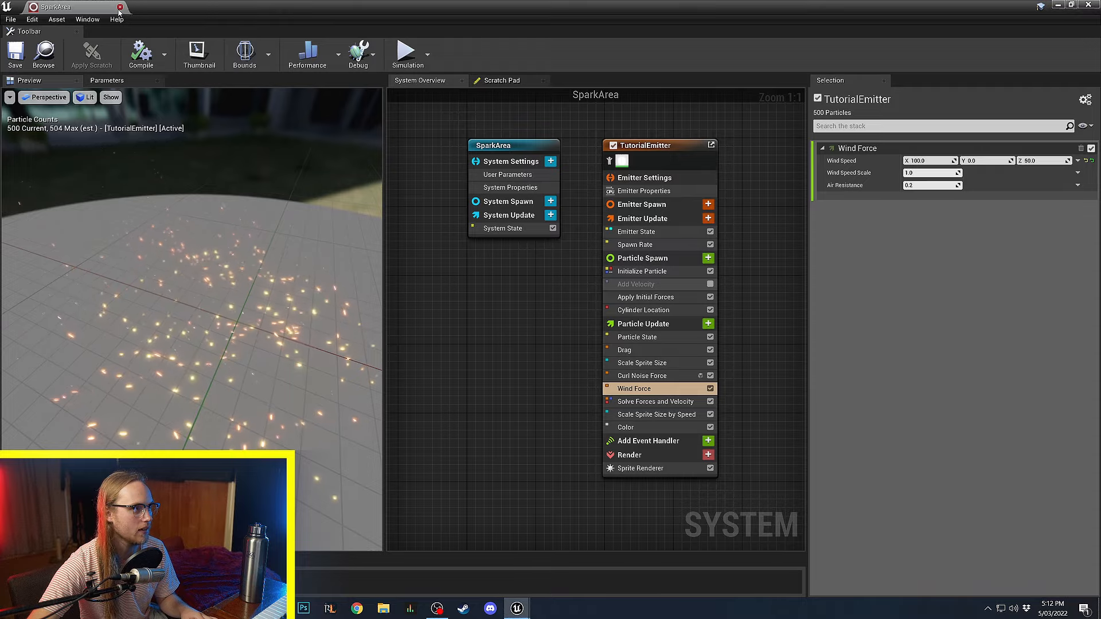